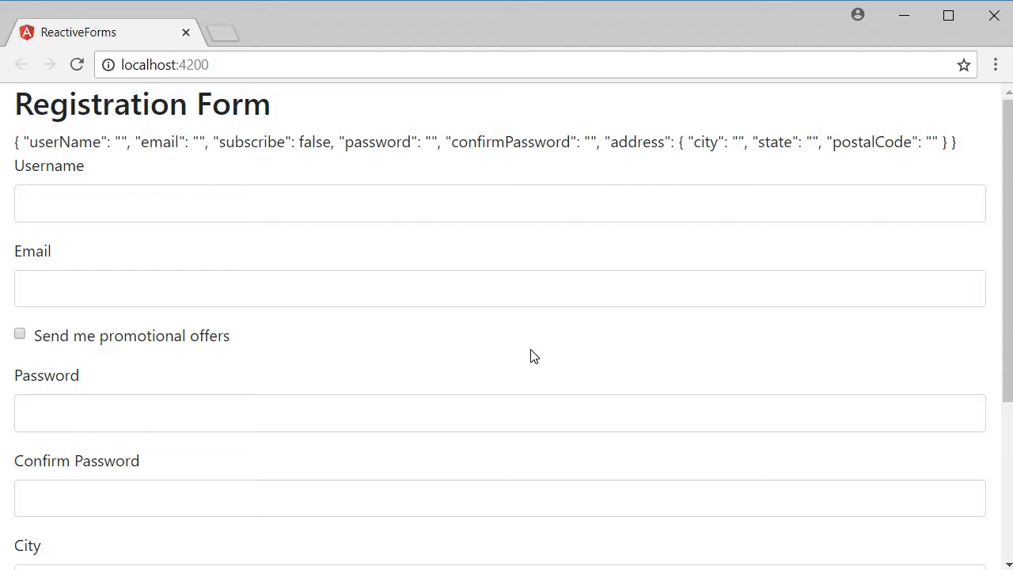
mouse_move(269, 308)
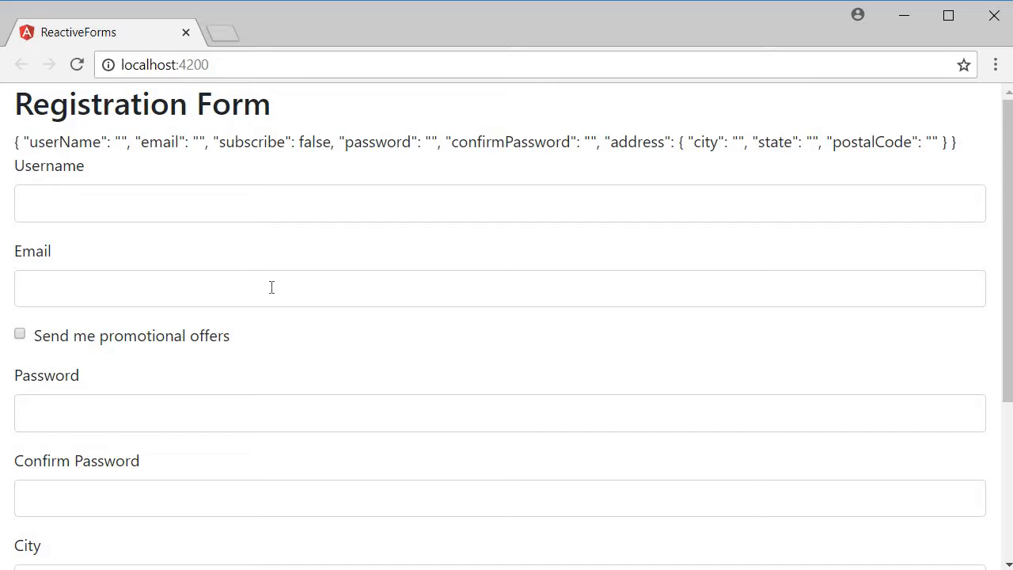
click(500, 288)
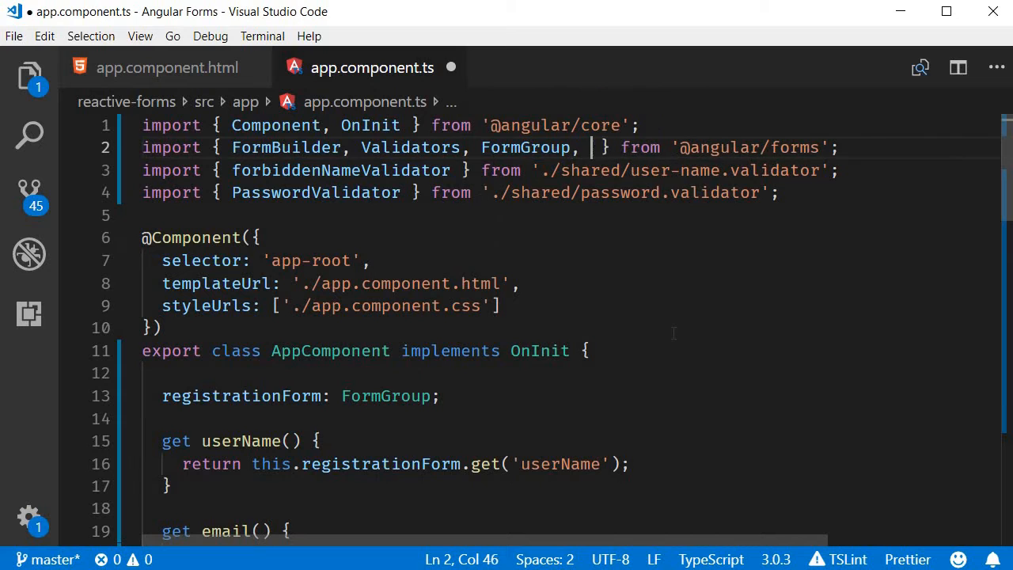
text(FormArray)
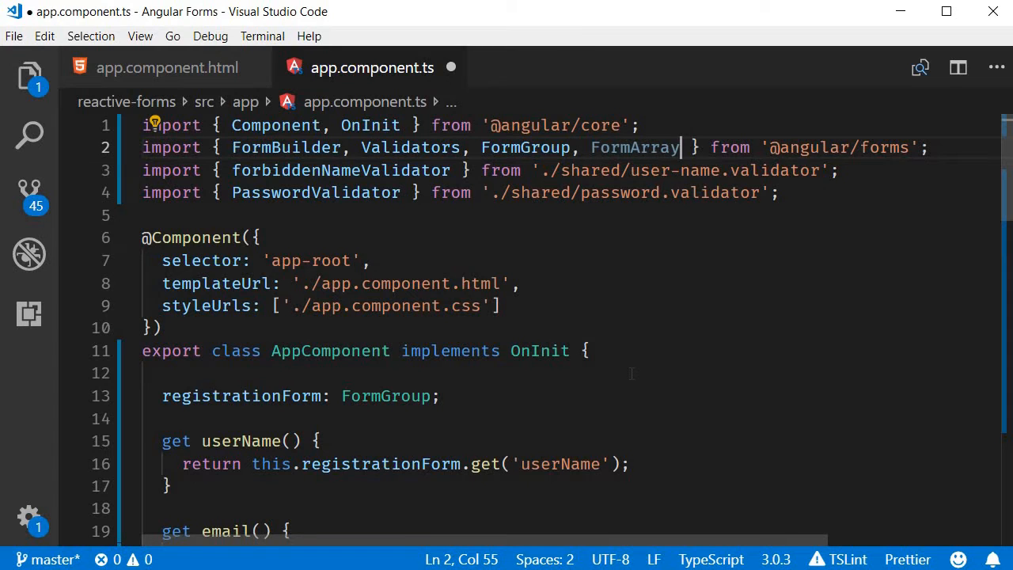
Add alternateEmails: this.fb.array([]) to the registration form group after address.
scroll(down, 3)
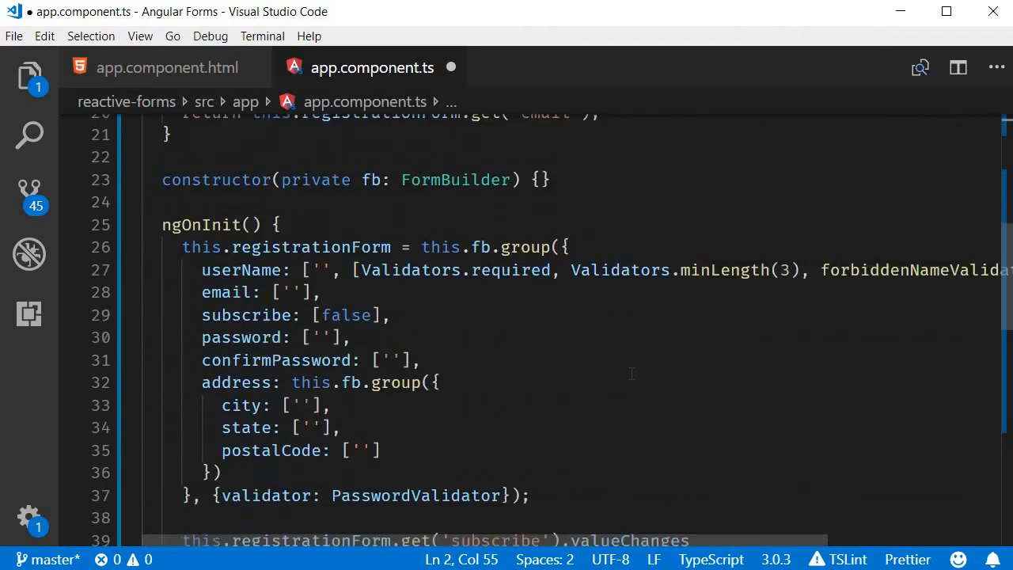
scroll(down, 3)
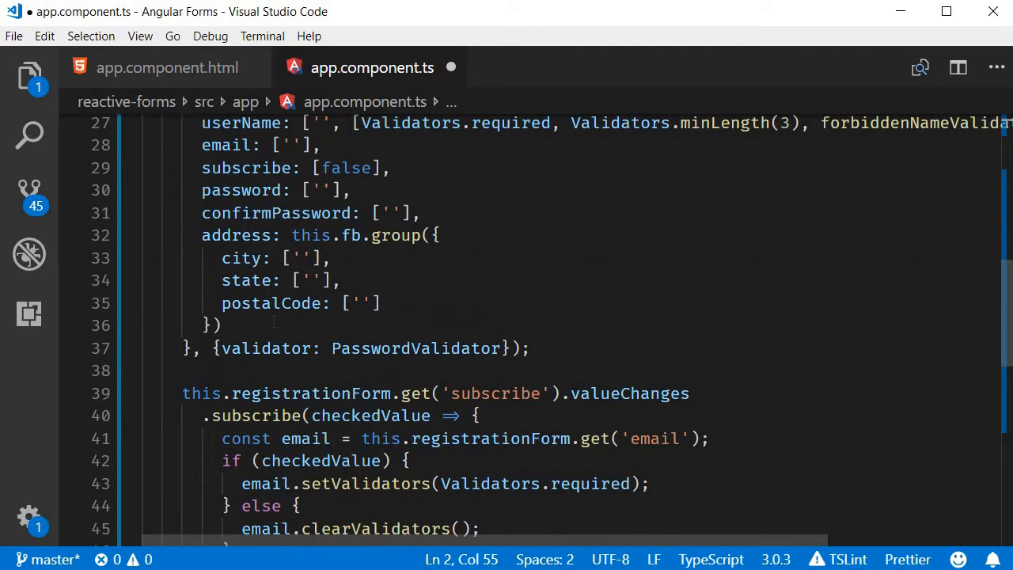
click(220, 325)
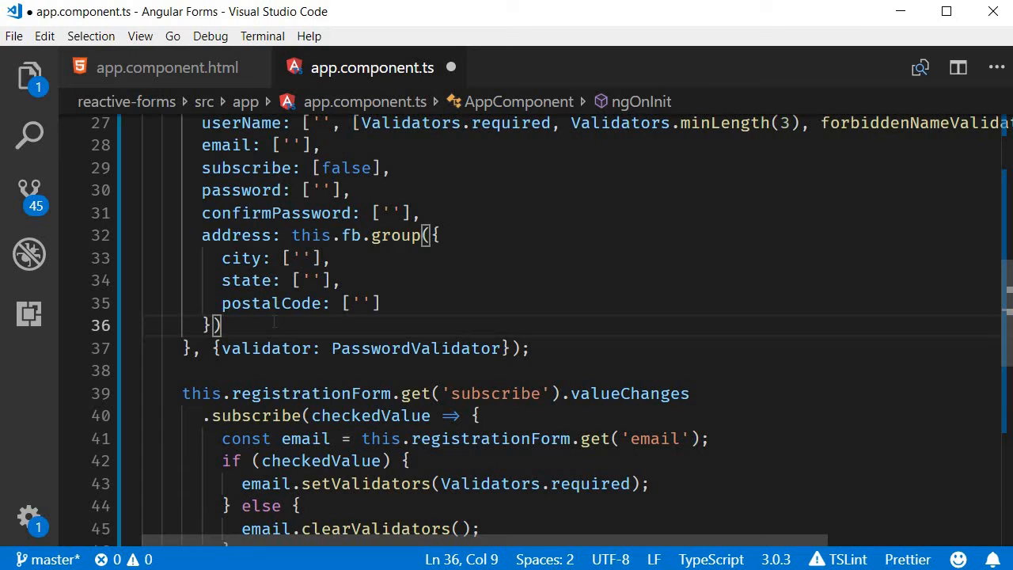
text(alternateEmails)
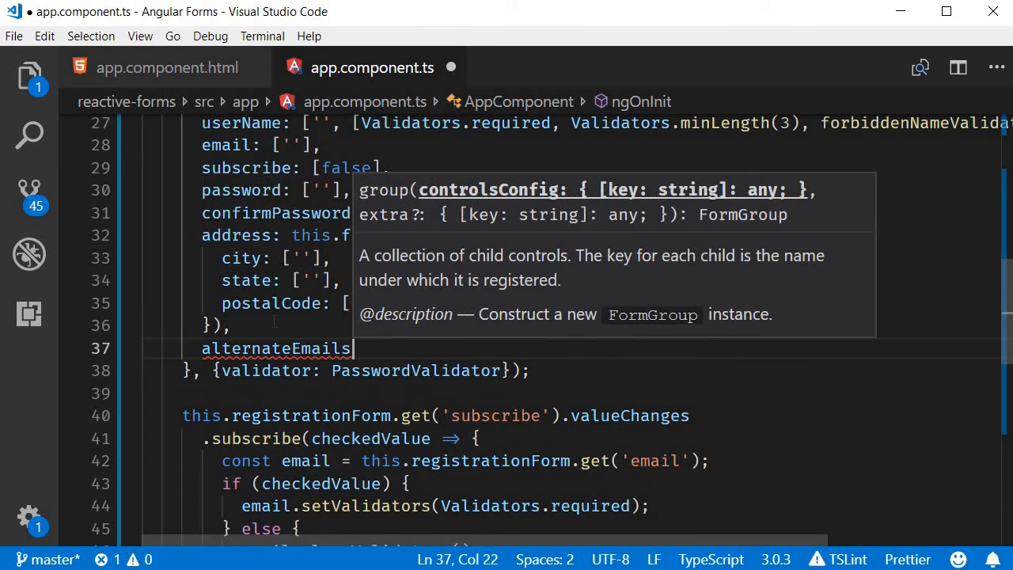
text(:)
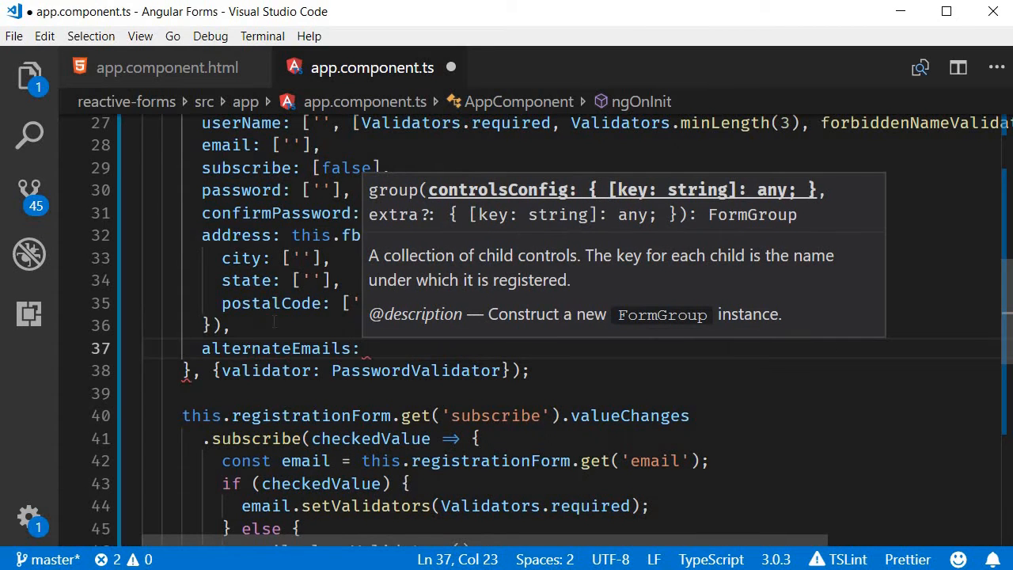
text(this.fb.array([)
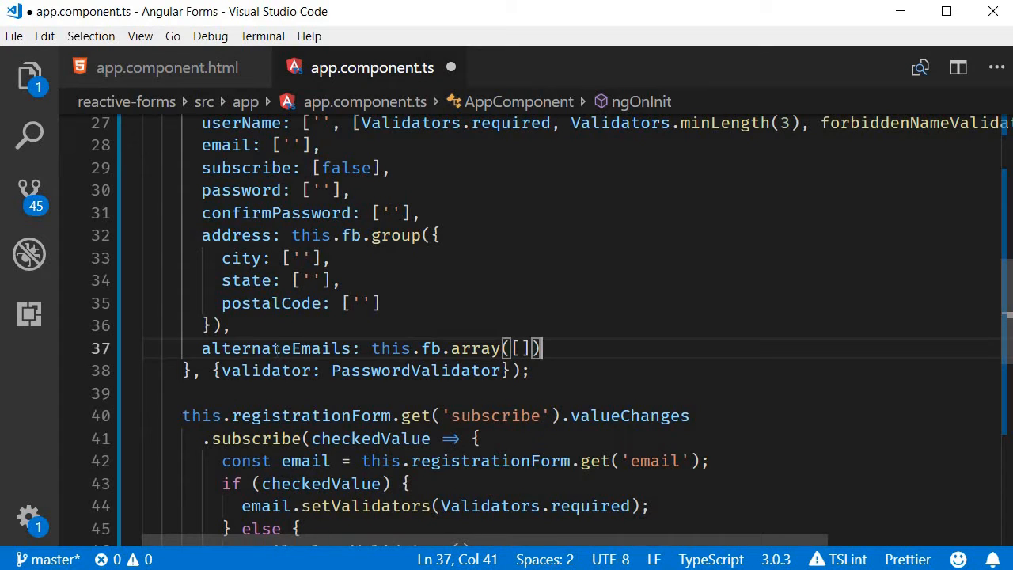
Select the alternateEmails control name and scroll back up to the getters.
double_click(277, 349)
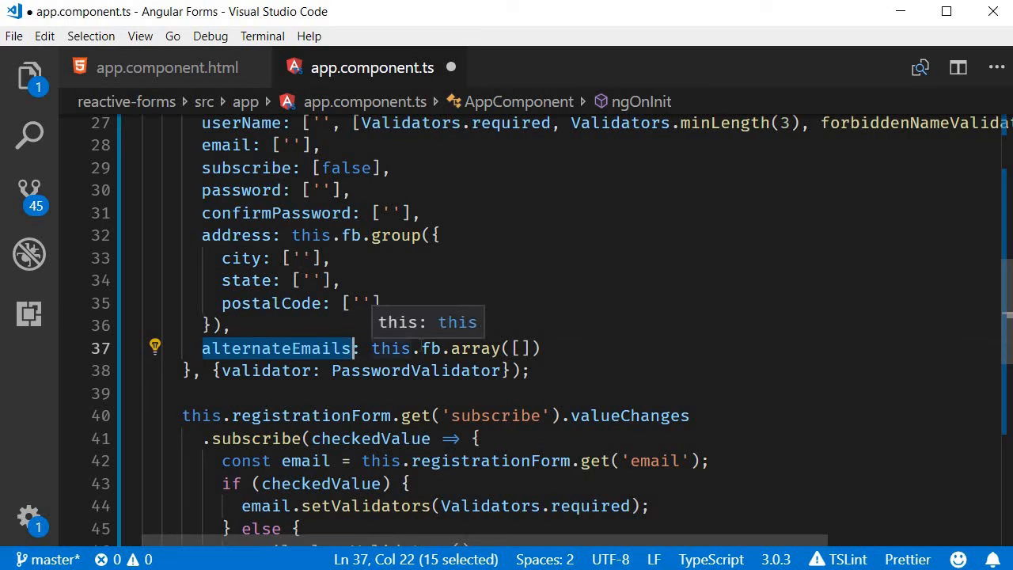
scroll(up, 3)
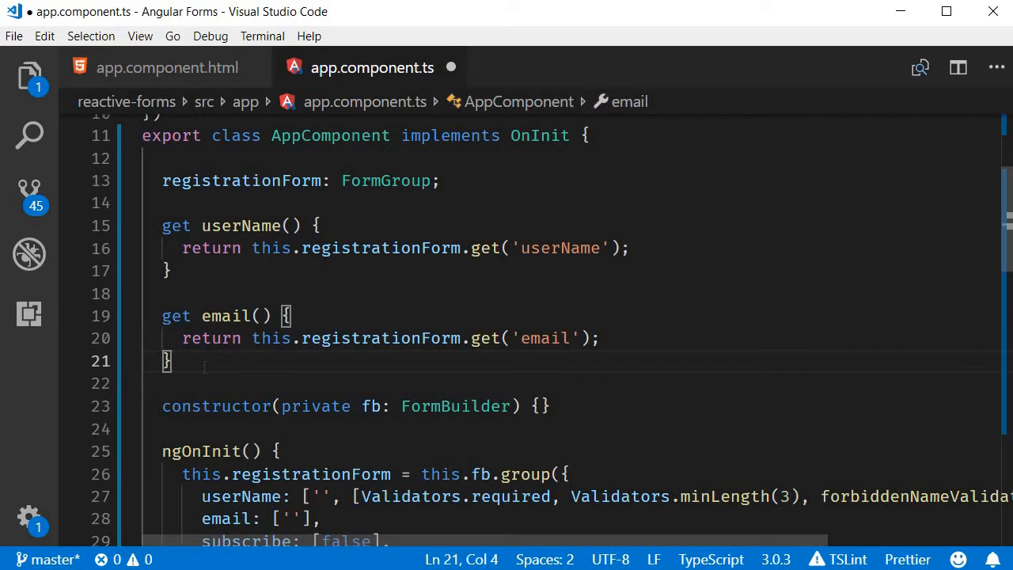
Write an alternateEmails getter returning registrationForm.get('alternateEmails') as FormArray.
key(Enter)
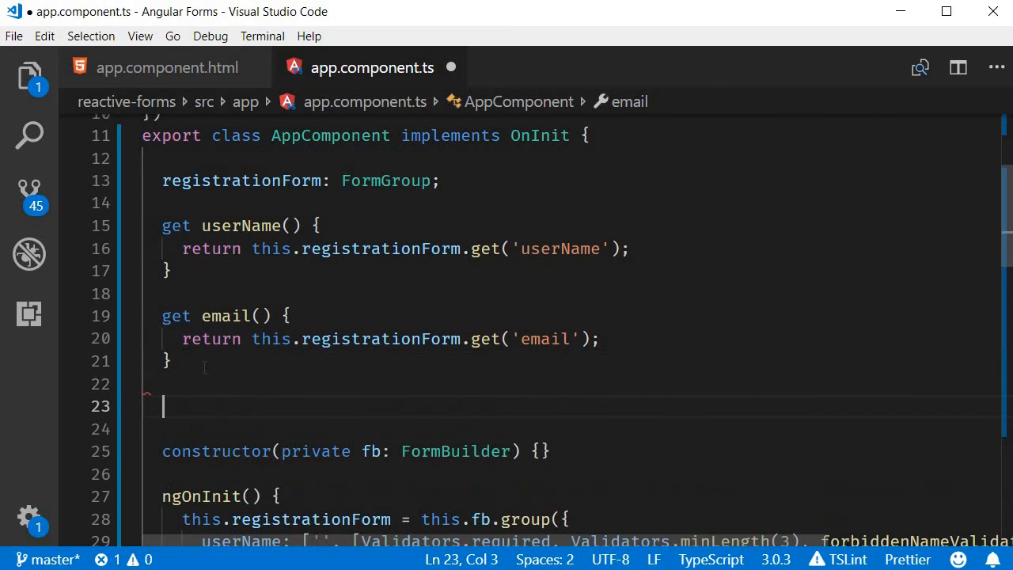
text(get alter)
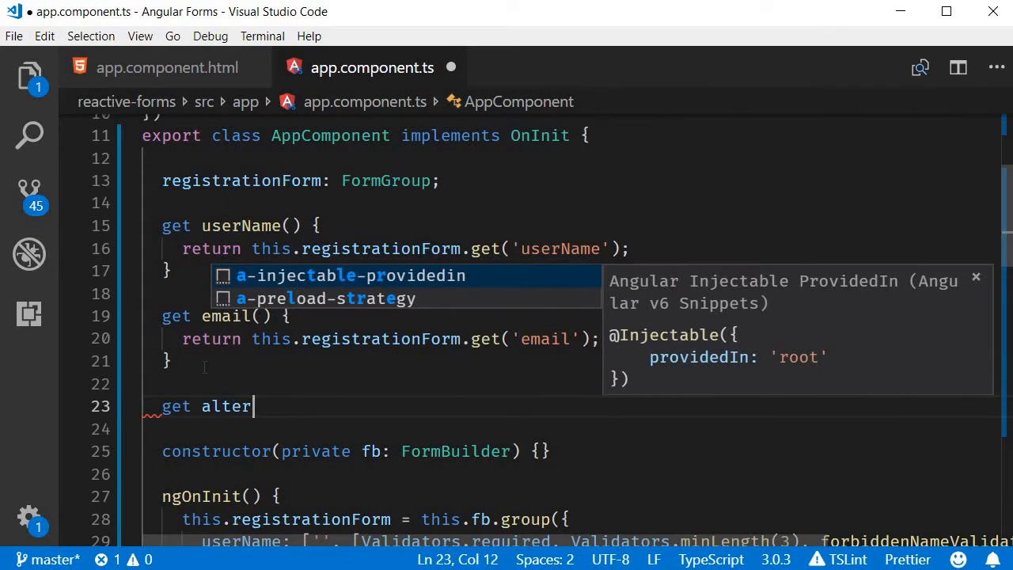
text(nate)
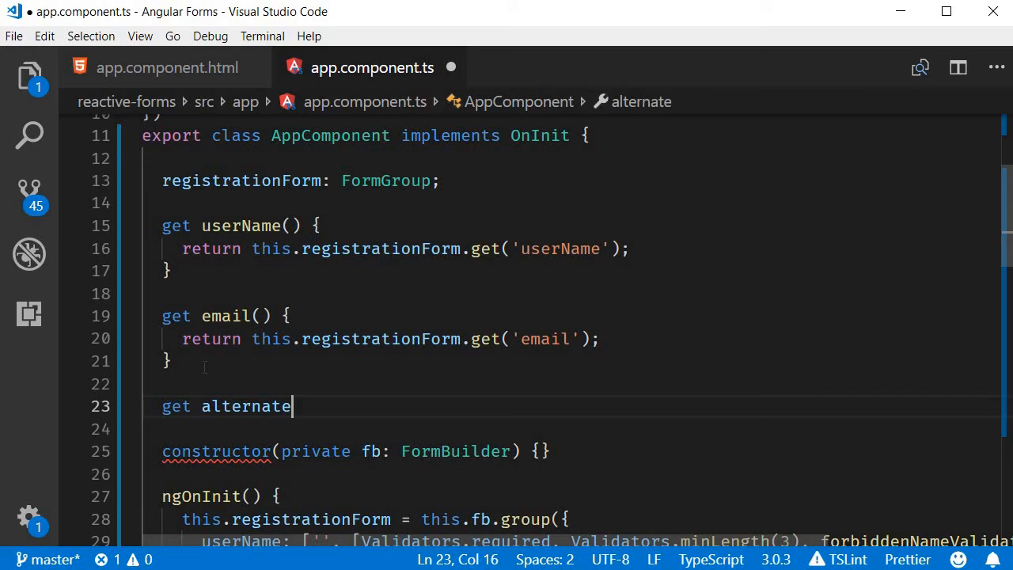
text(Emails() {)
text(re)
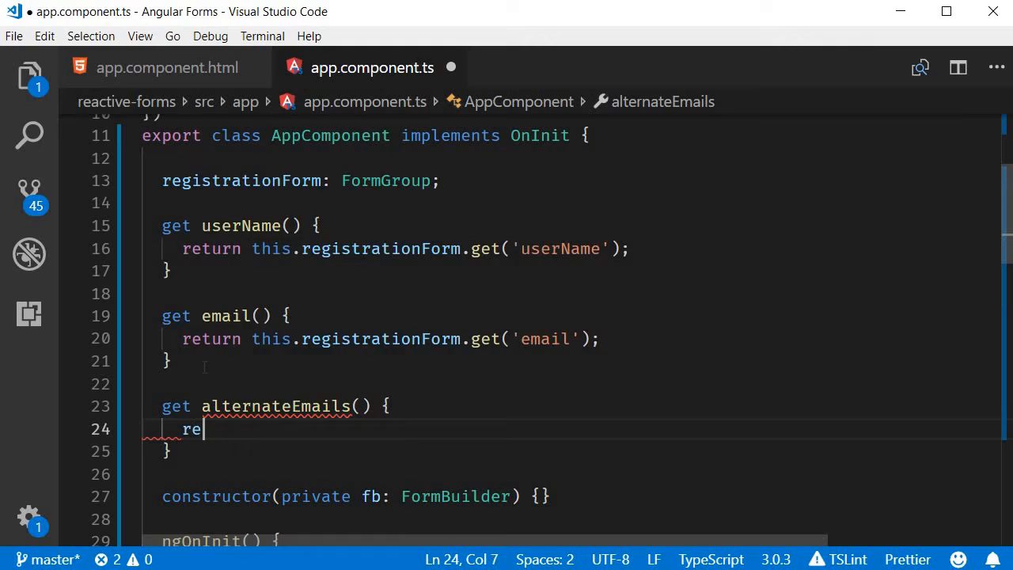
text(turn this.registrationForm)
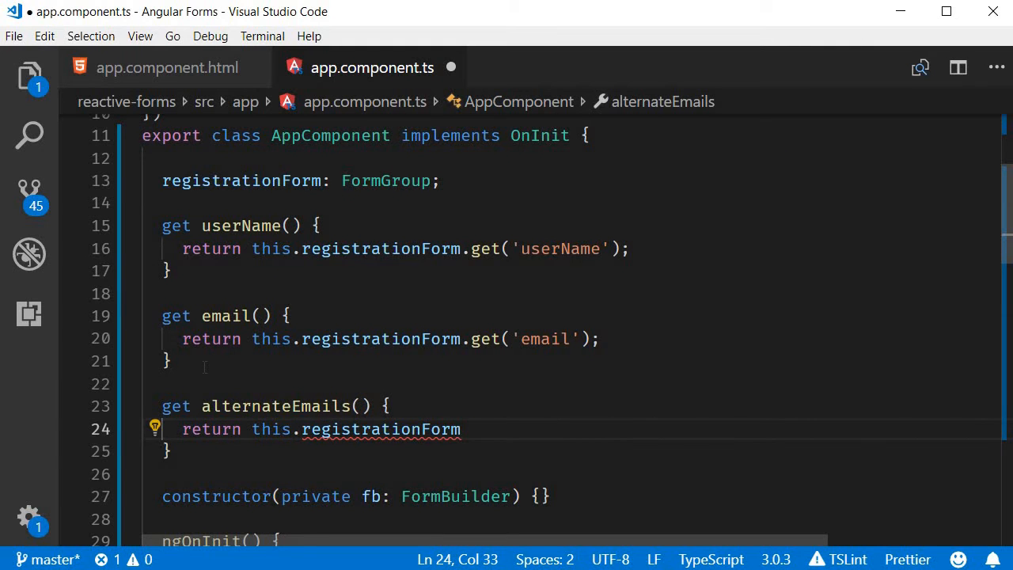
text(.get())
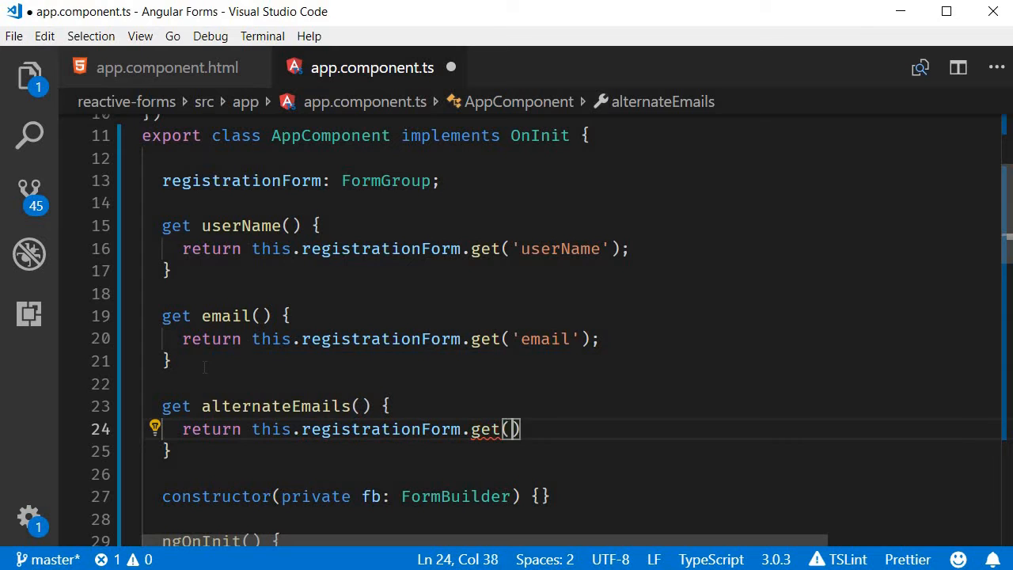
text('alternateEmails')
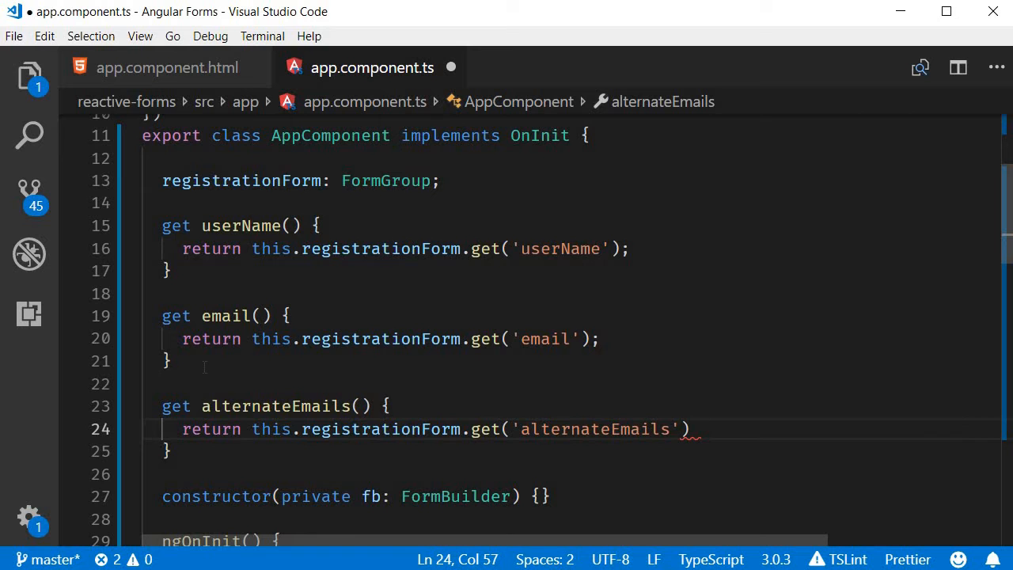
text(as)
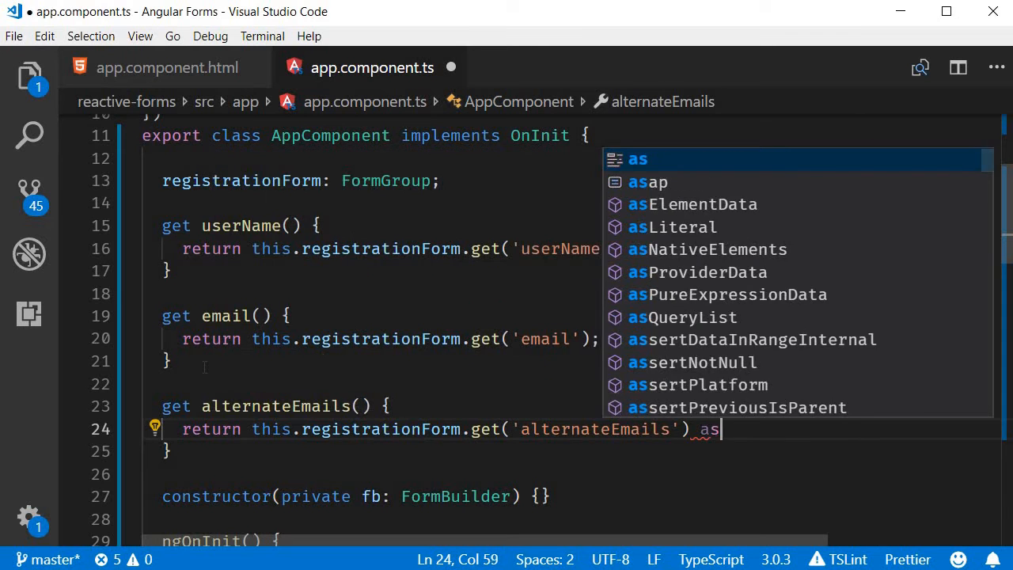
text(FormArray;)
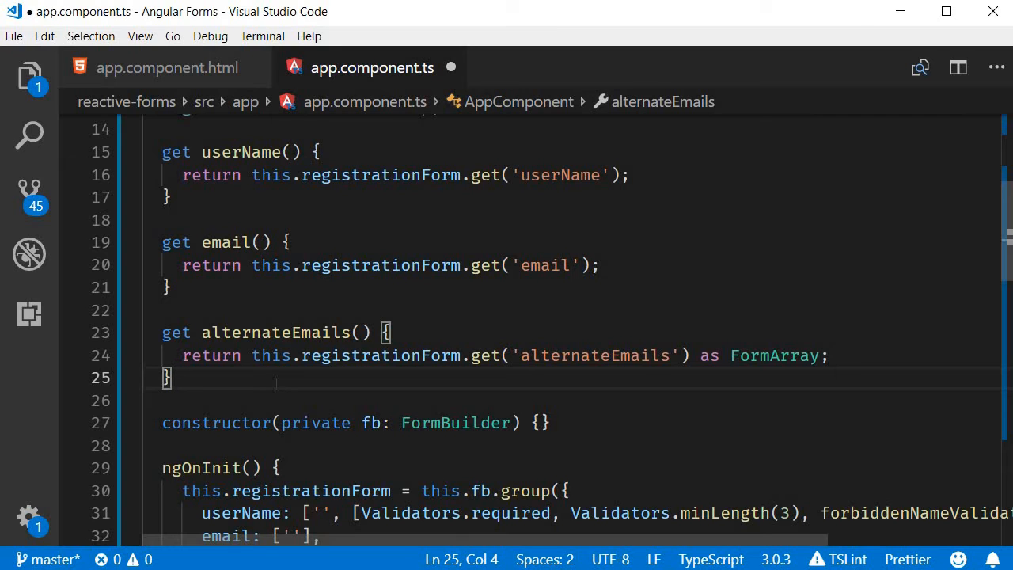
Write addAlternateEmail() pushing this.fb.control('') onto the alternateEmails array.
key(enter)
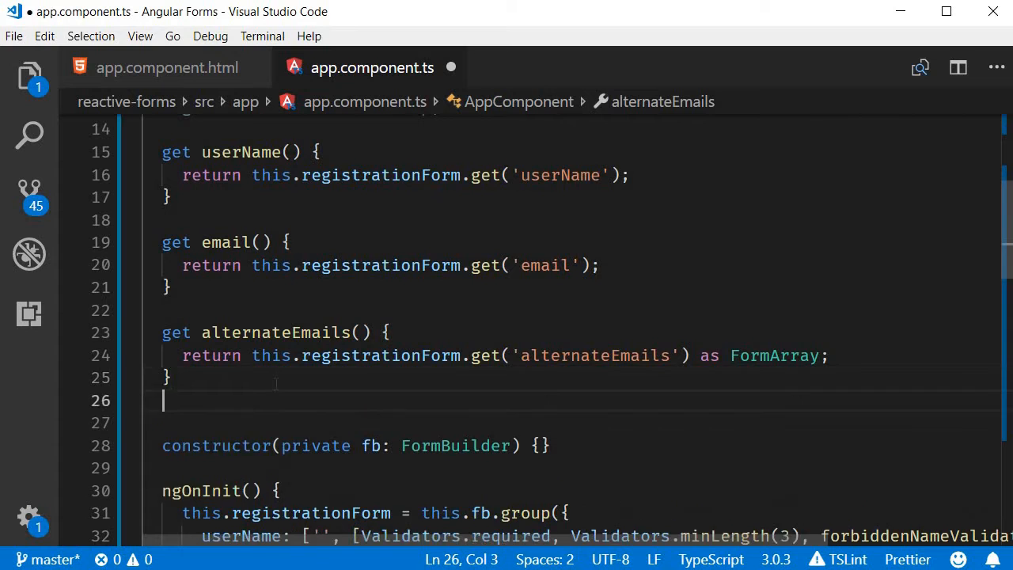
text(add)
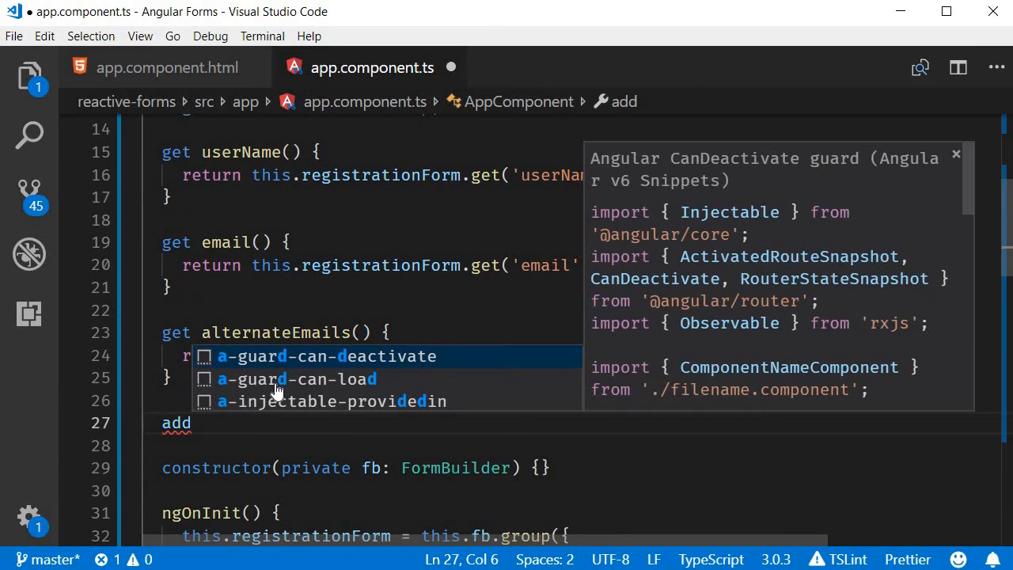
text(Alte)
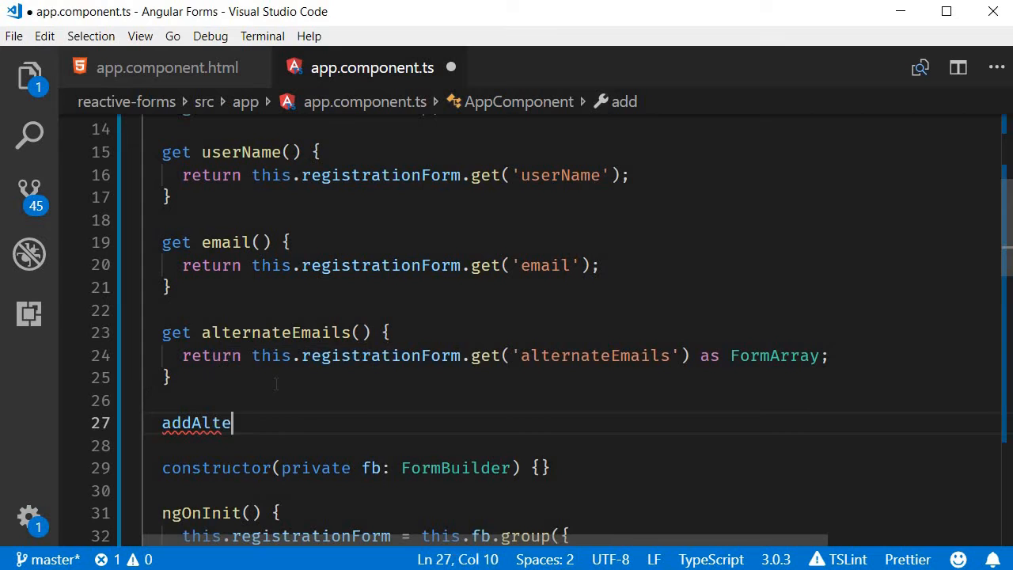
text(rnateEmail() {)
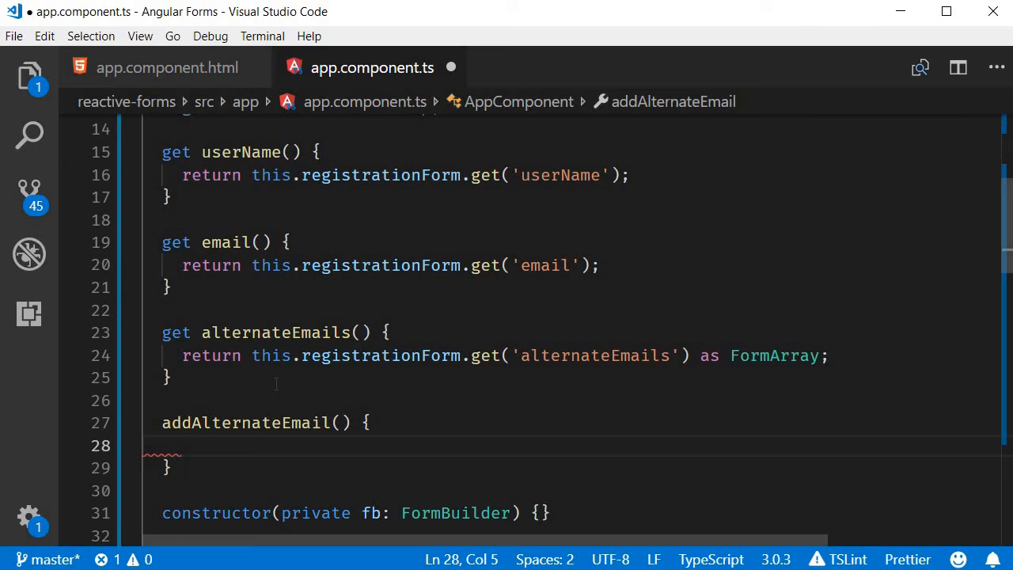
text(this.alternateEmails.)
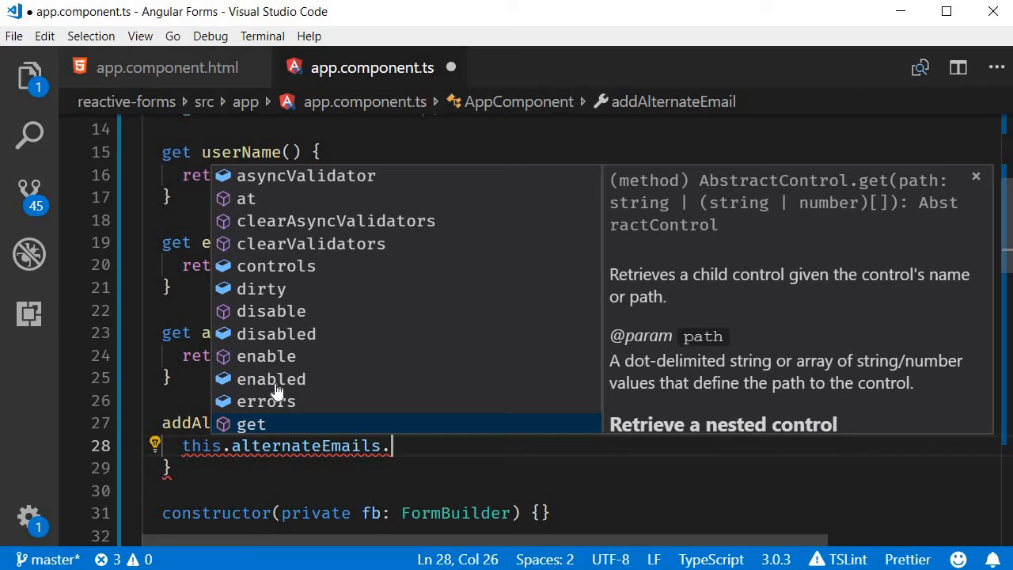
text(push()
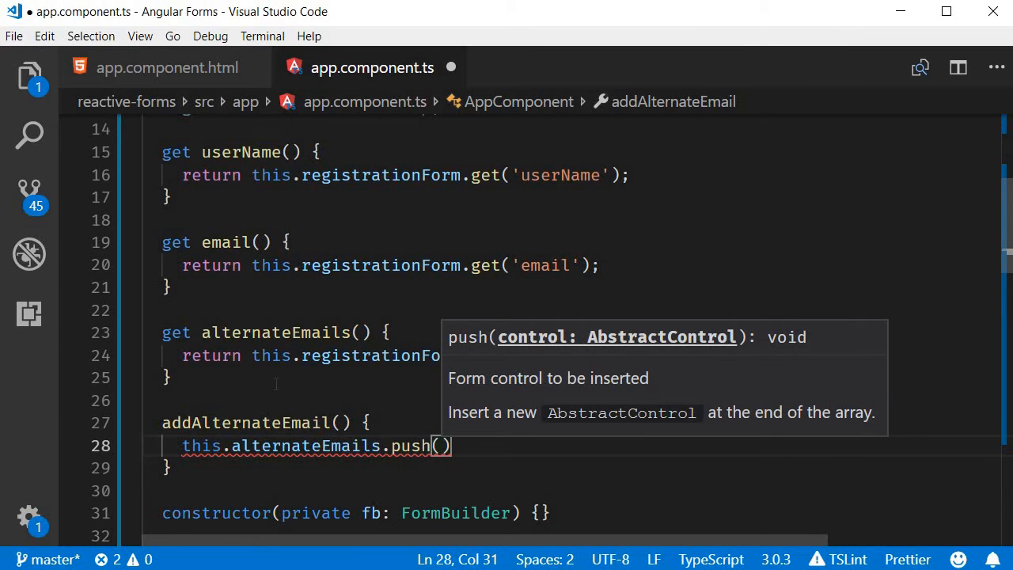
text(this.fb)
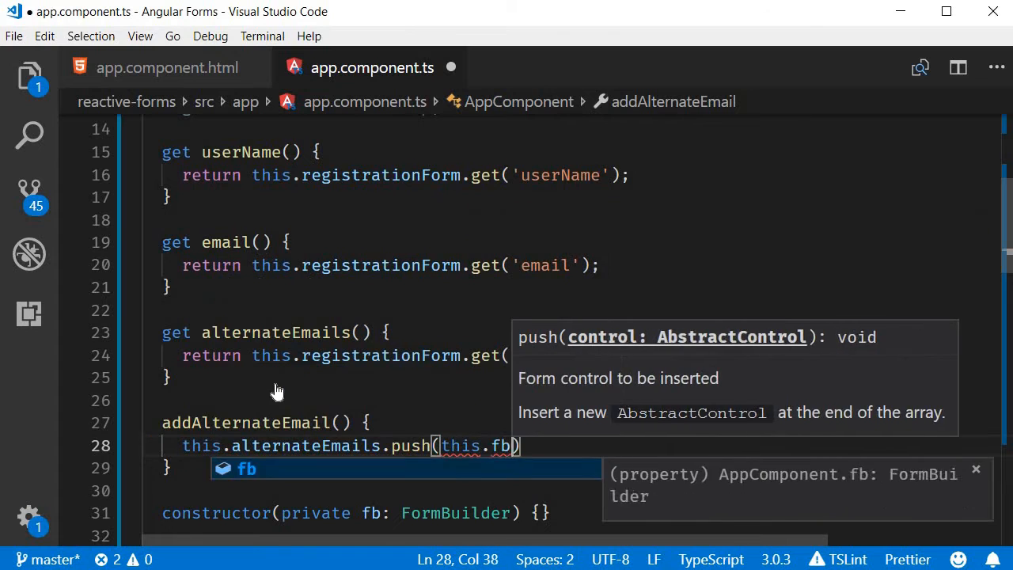
text(.control(')
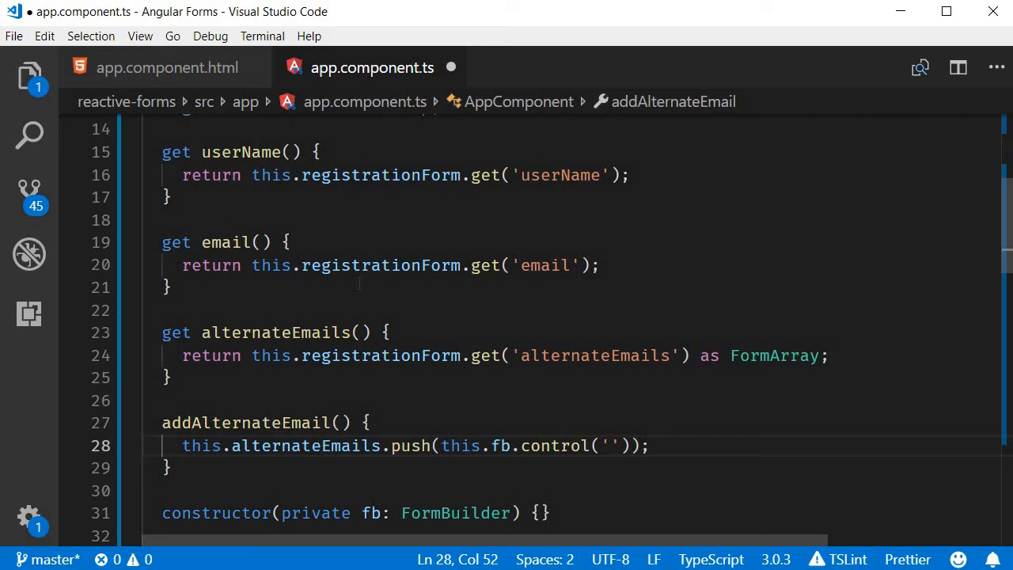
In app.component.html, add a secondary small 'Add e-mail' button below the Email label.
click(168, 66)
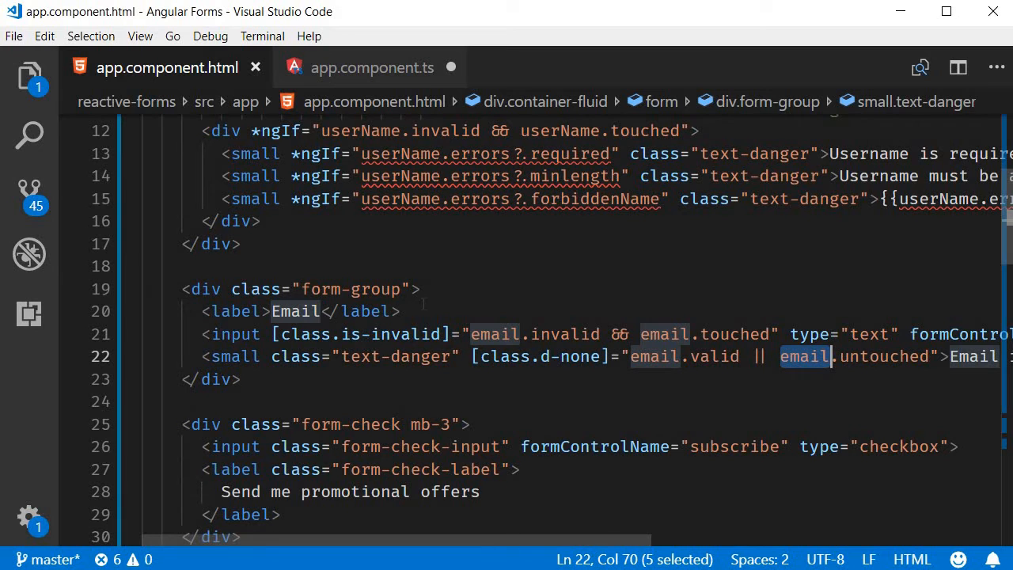
click(424, 310)
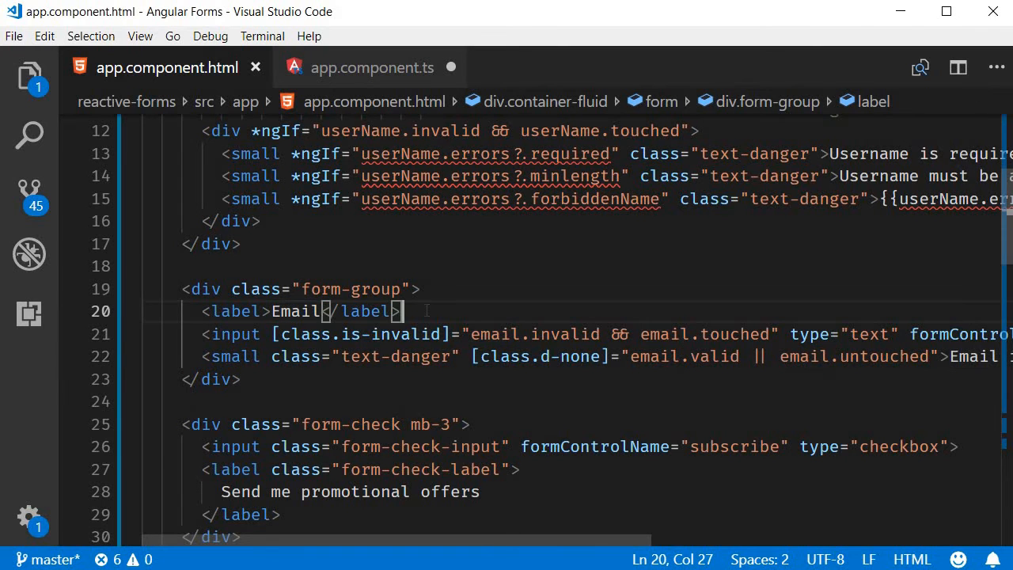
key(Enter)
text(<button></button>)
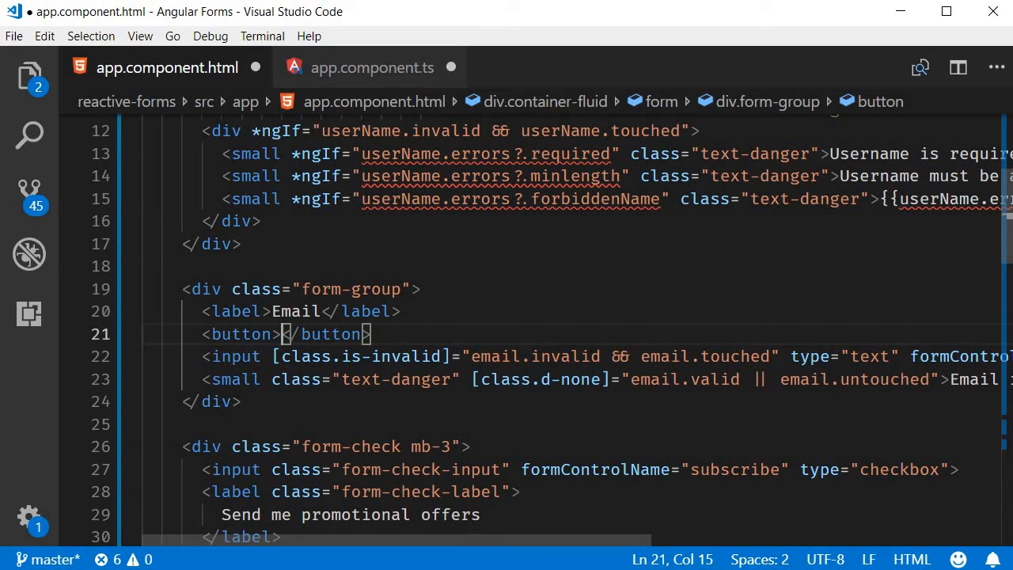
text(Add e-mail)
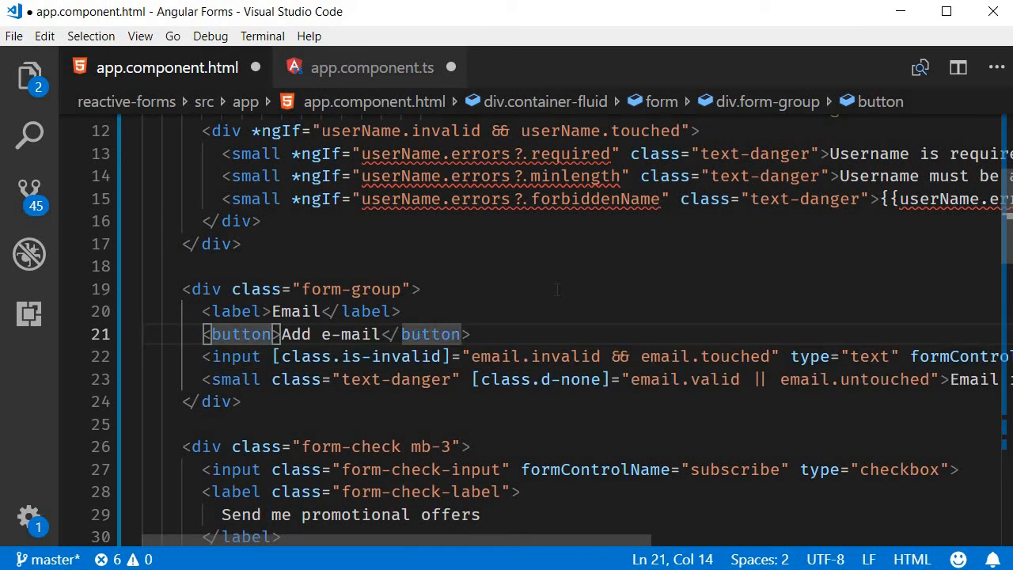
text(type="")
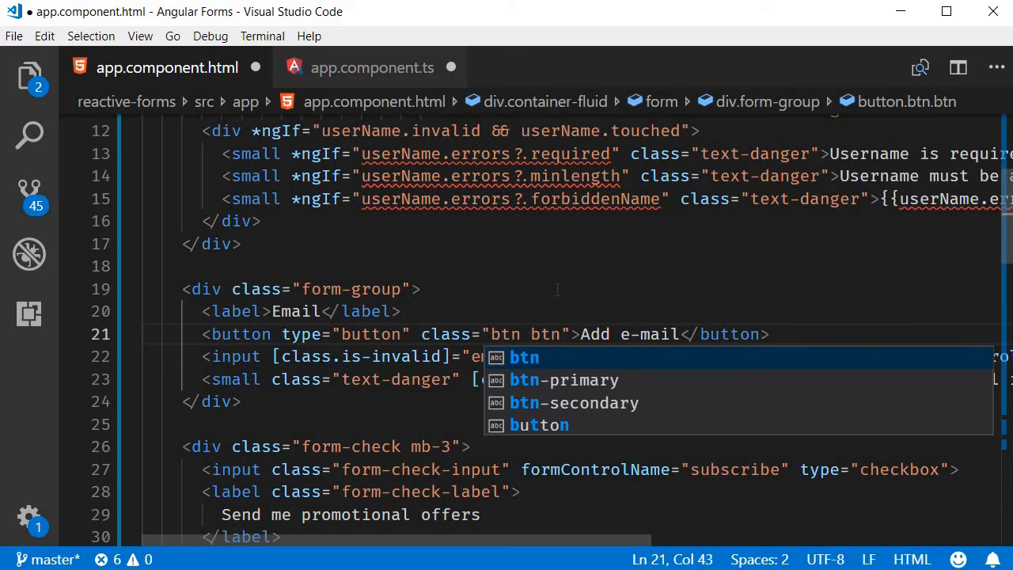
text(-secondary btn-sm m-2)
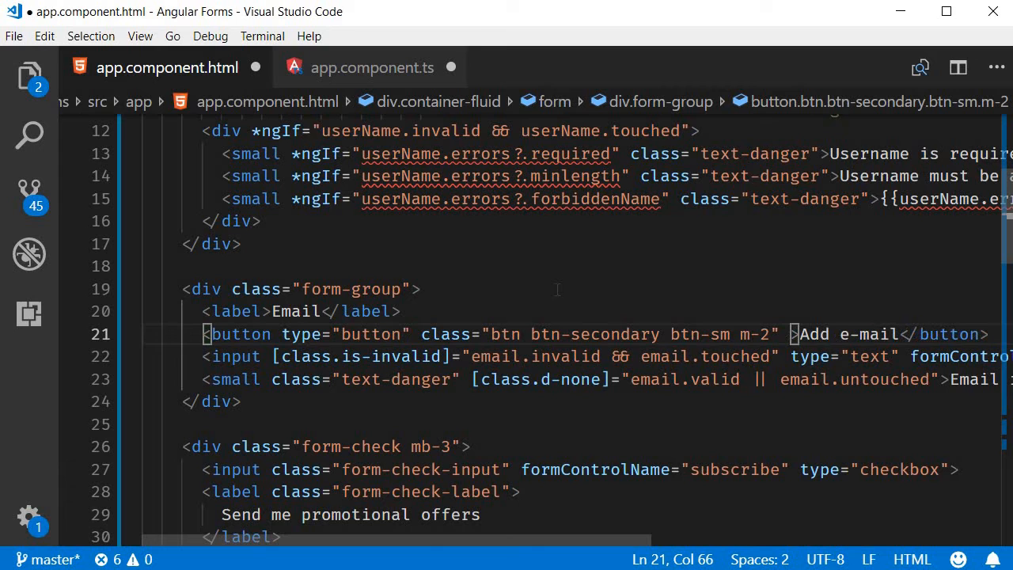
Bind the button's (click) to addAlternateEmail() and start a div below it.
text(())
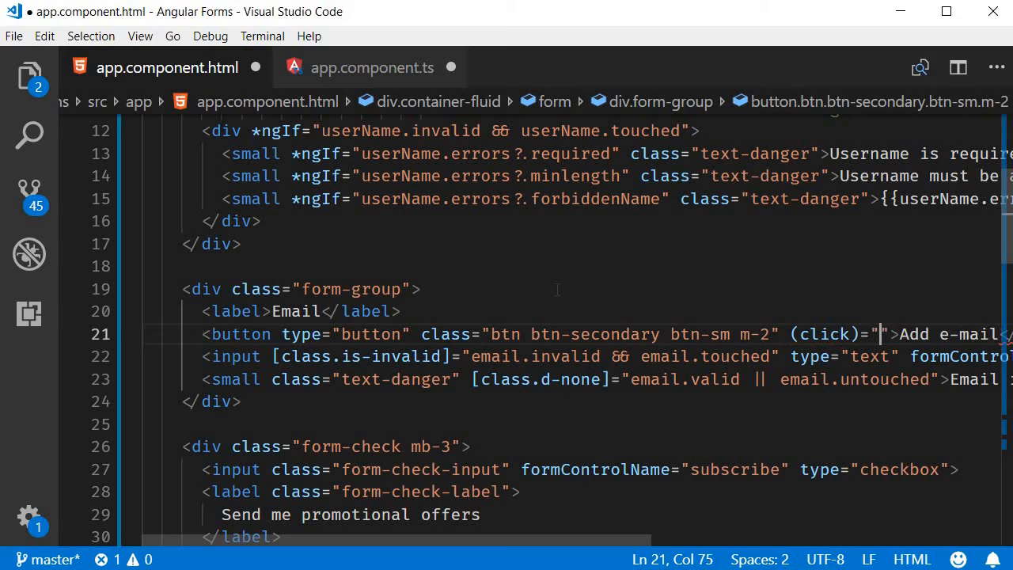
text(addAlternateEmail()">A)
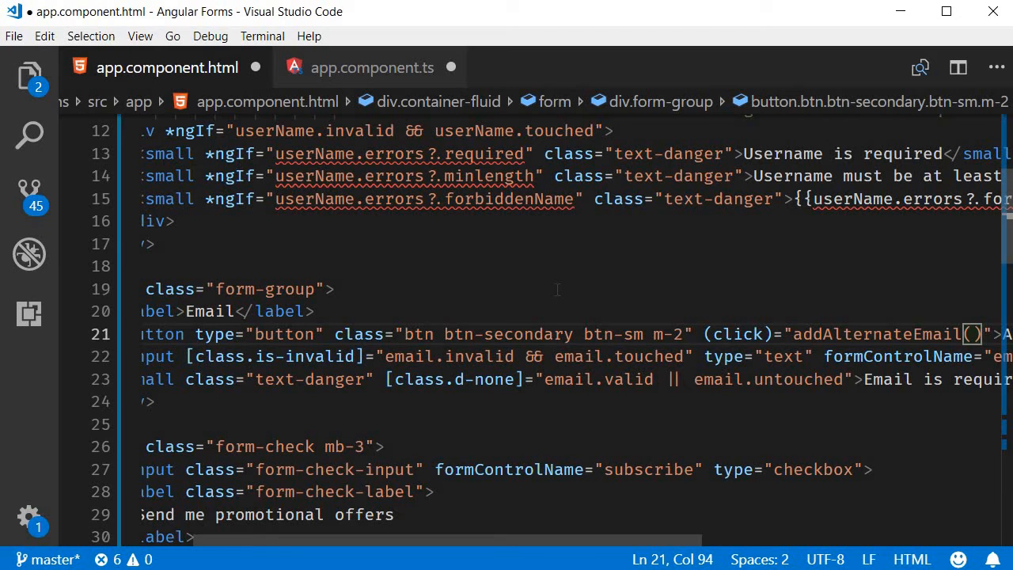
text(<div >)
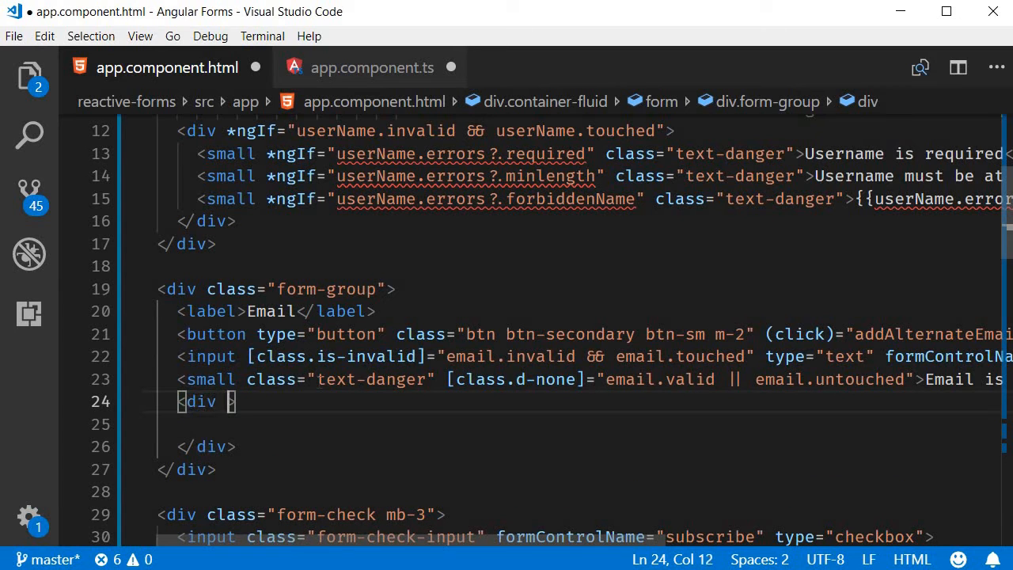
Make the div repeat with *ngFor over alternateEmails.controls with index i.
text(*ngFor="let)
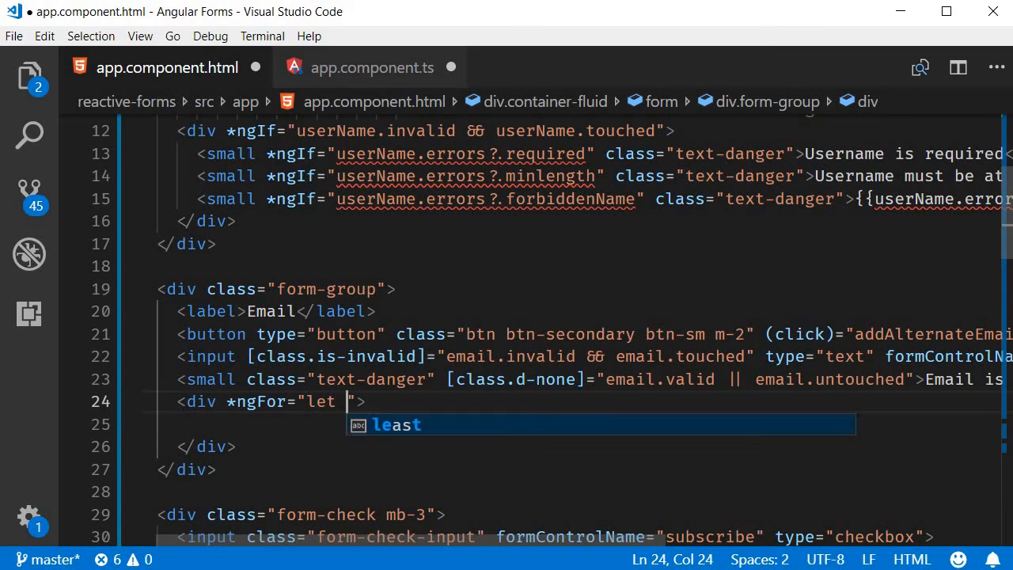
text(email of)
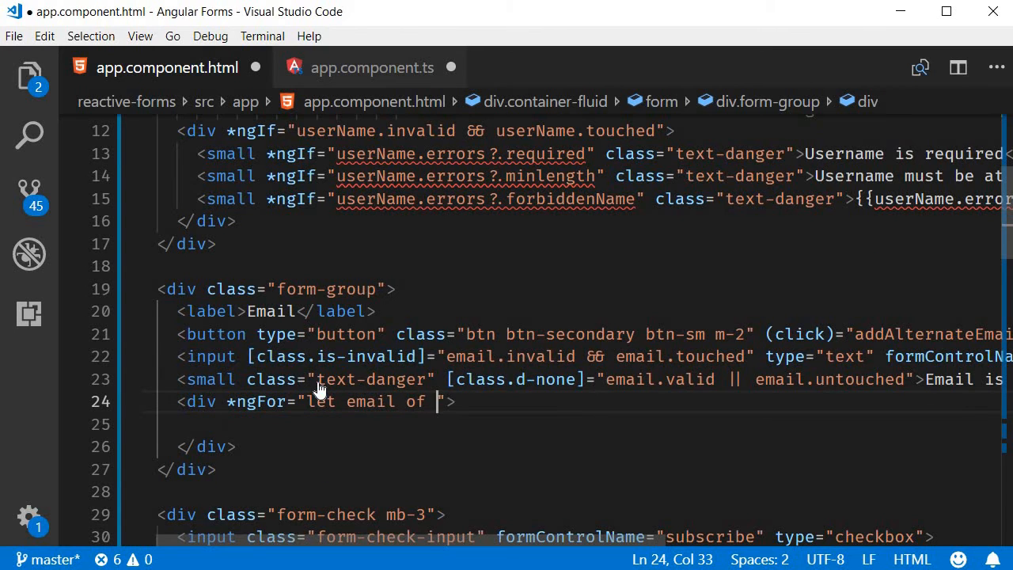
text(alternateEmails)
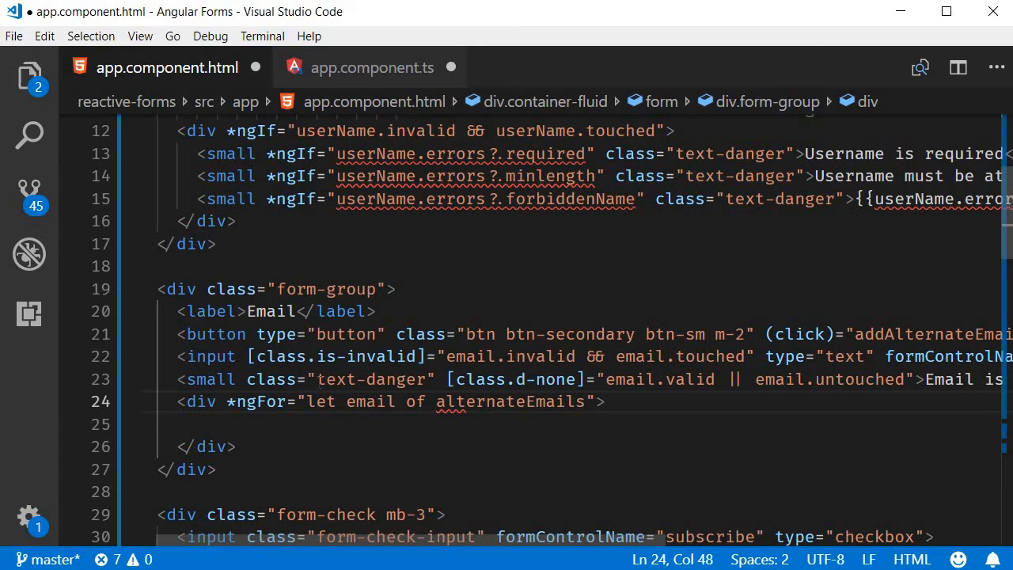
text(.controls)
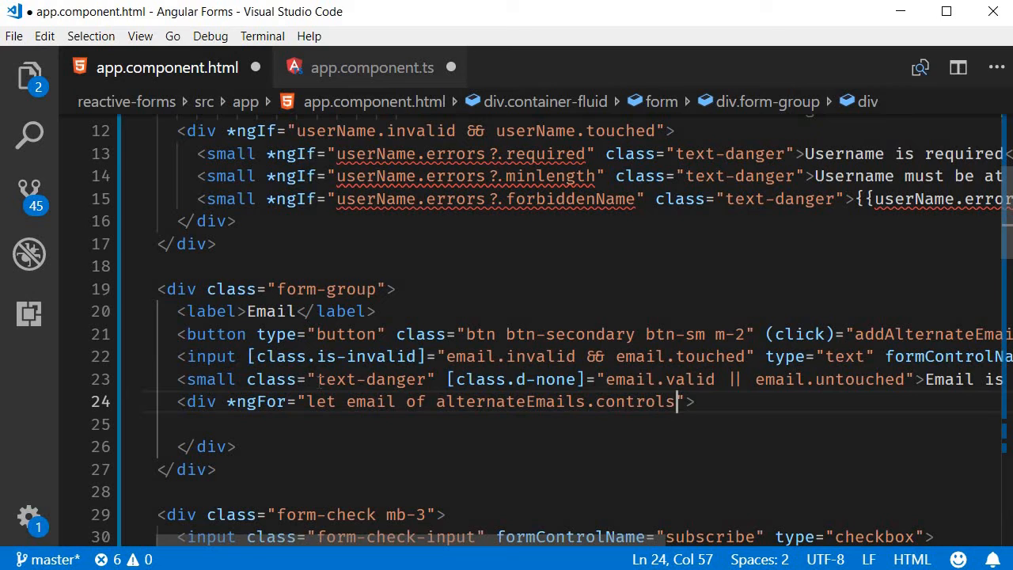
text(; let)
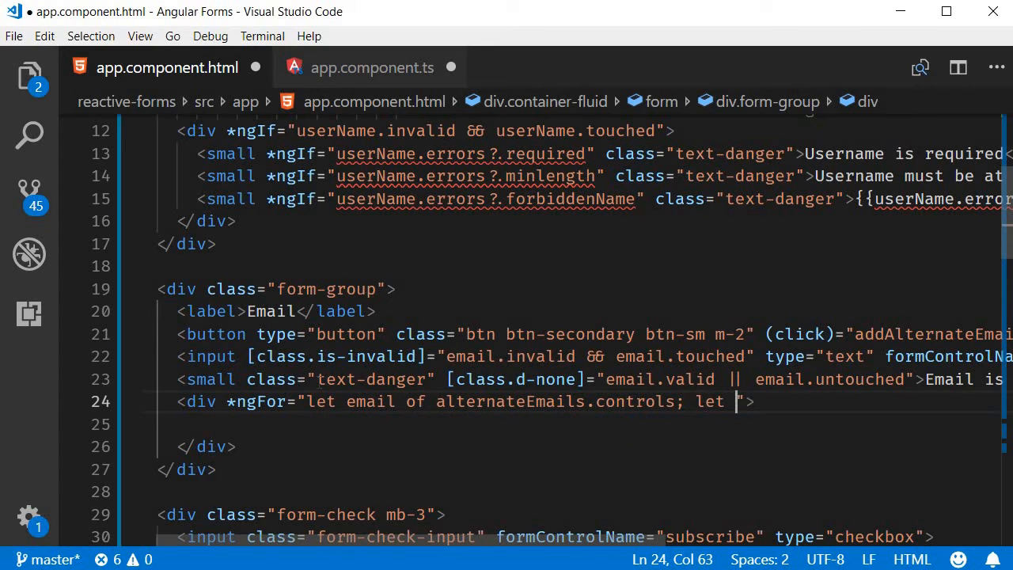
text(i=index)
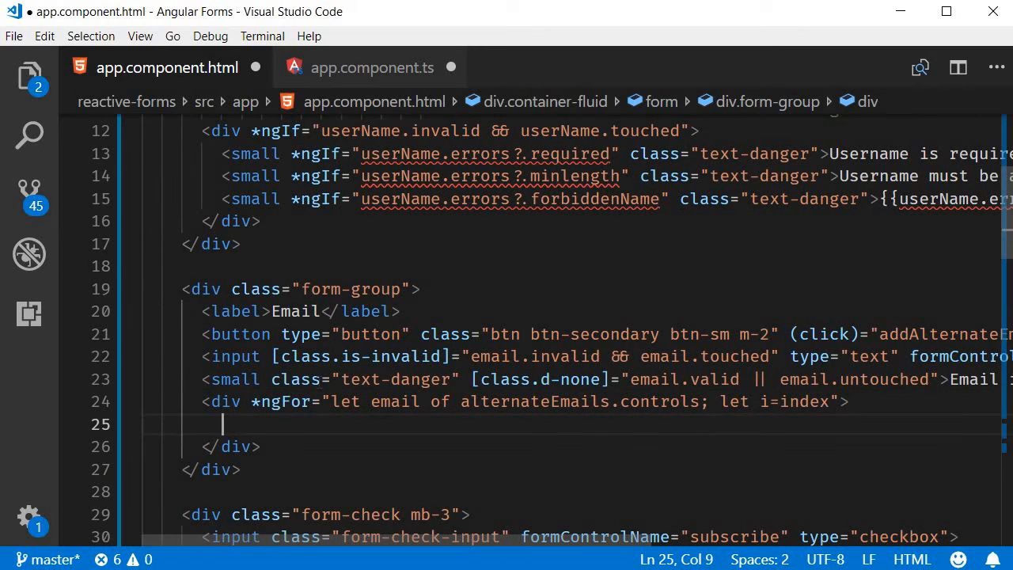
Add a text input with class my-1 bound via [formControlName]="i" inside the div.
text(<input>)
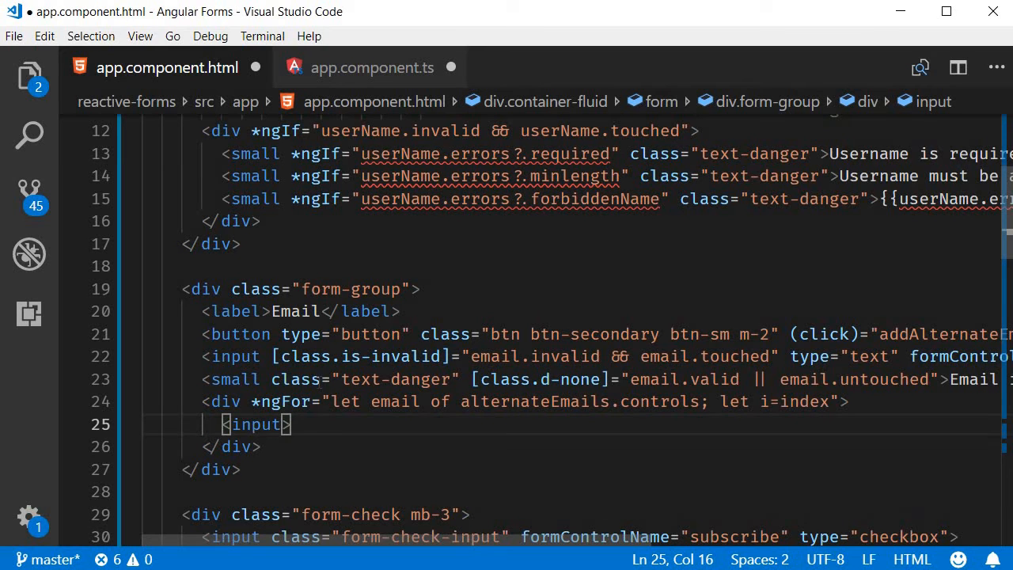
text(type="text" class="form-control)
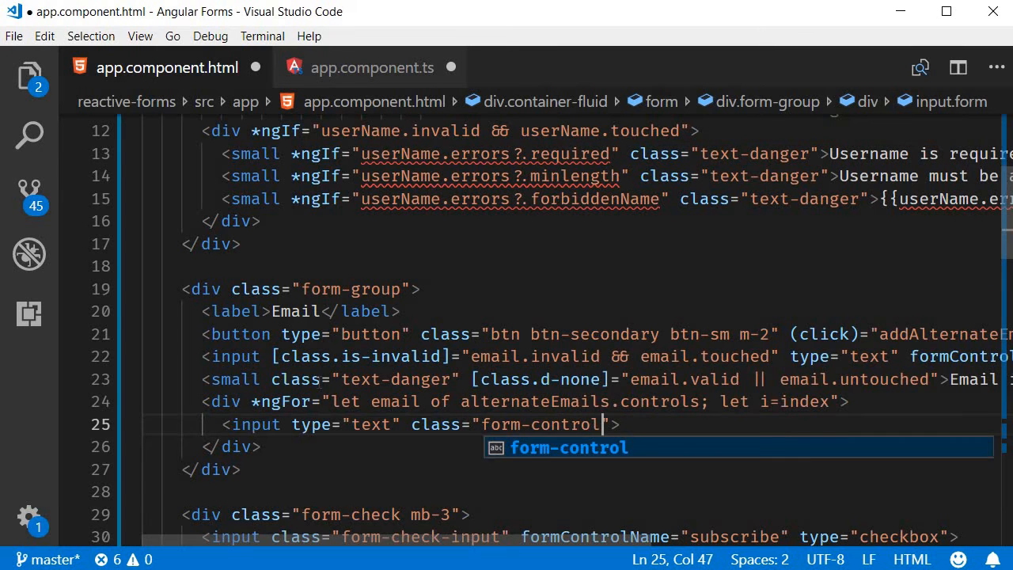
text(my-)
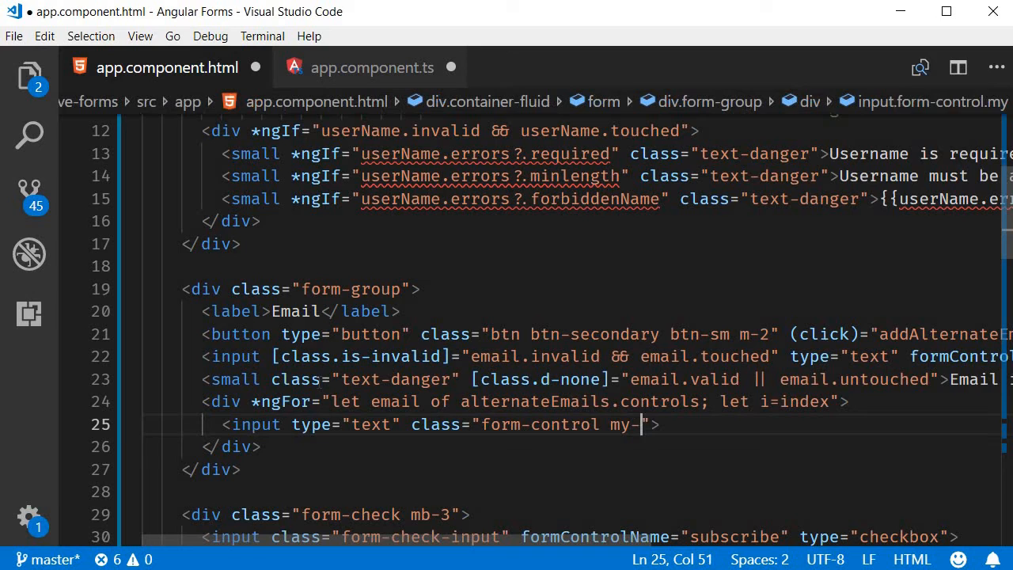
text(1)
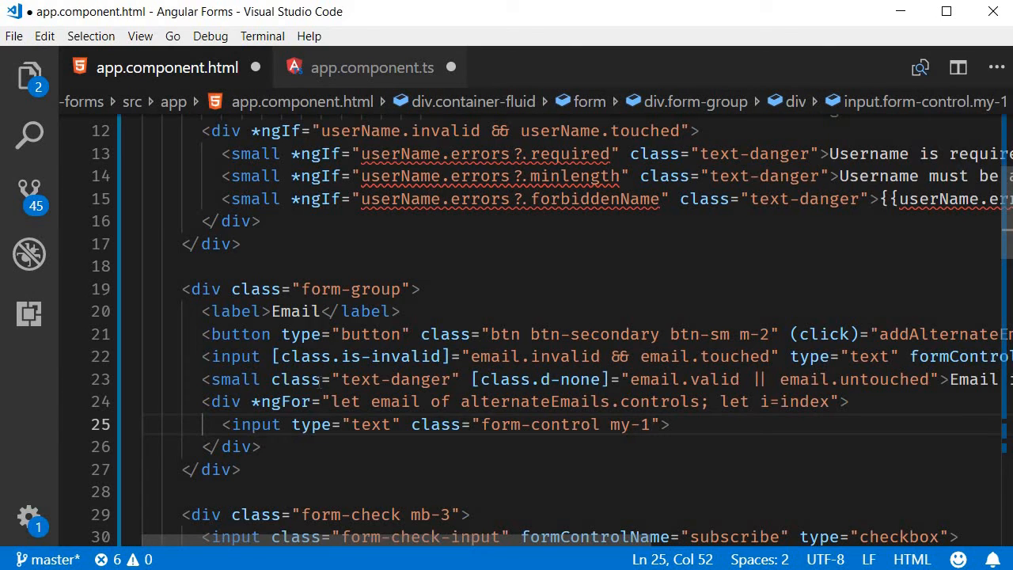
text([])
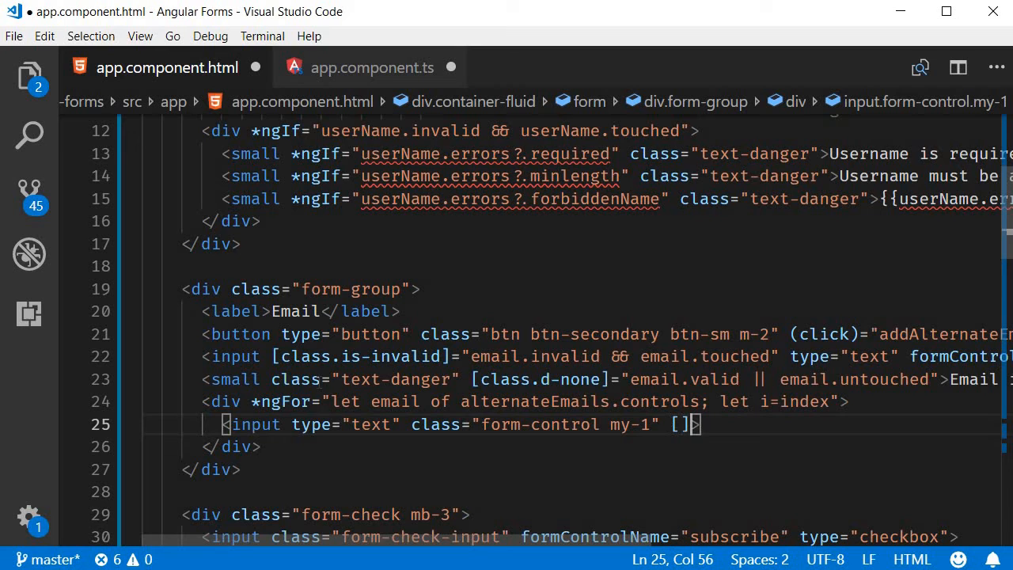
text(formControlName)
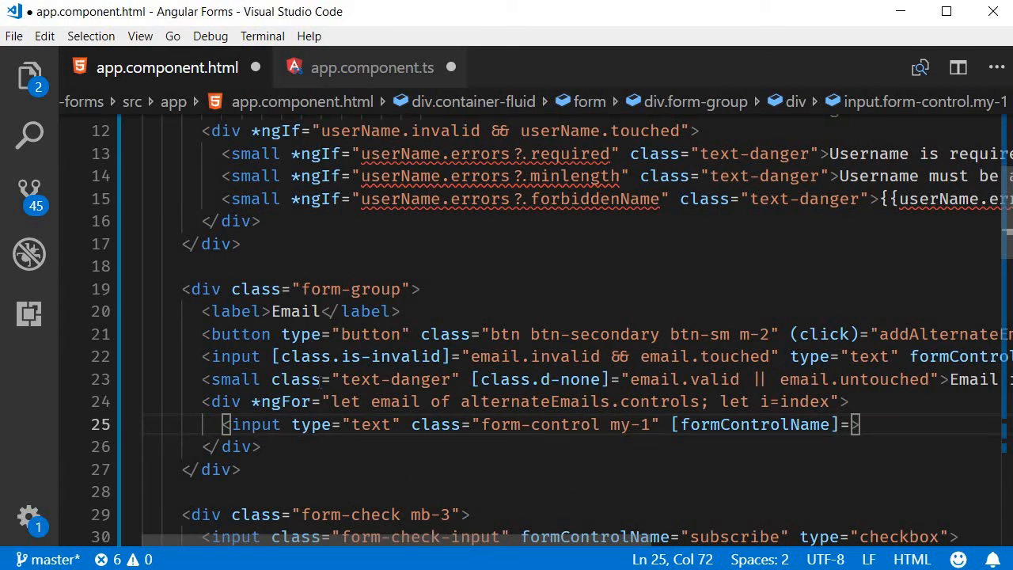
text(i")
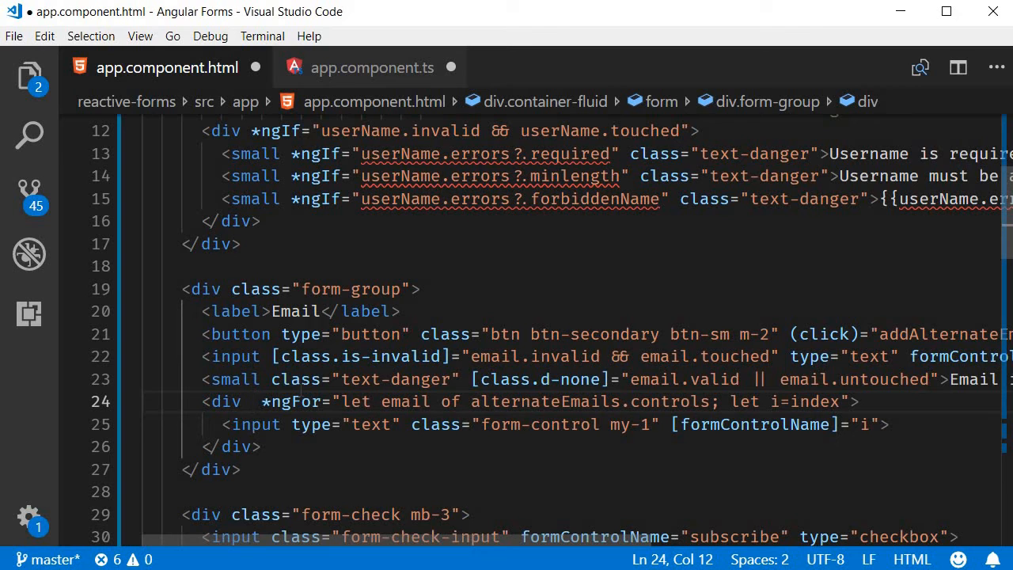
mouse_move(301, 399)
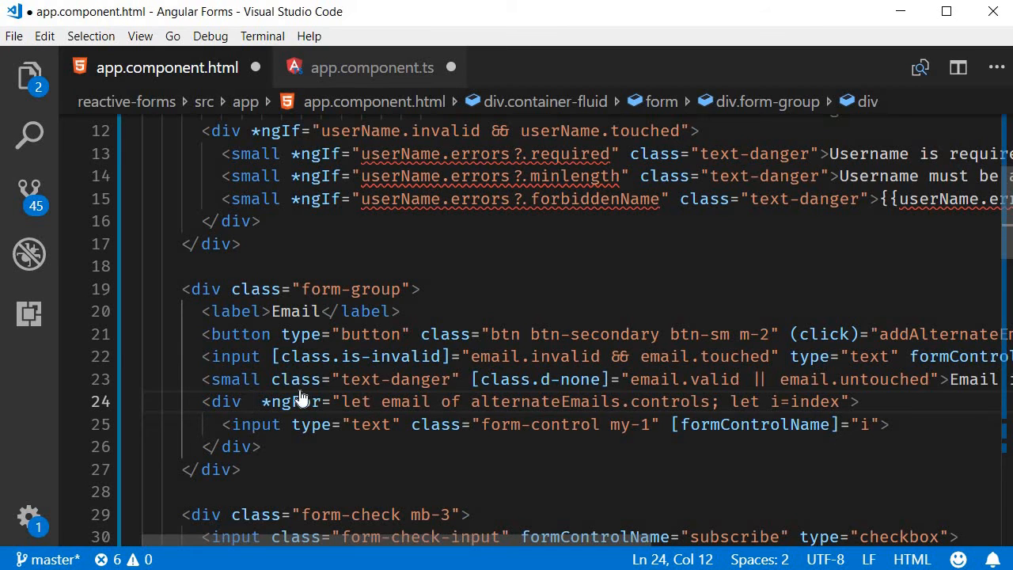
Add formArrayName="alternateEmails" to the repeating div and switch to the browser.
text(formArrayName=")
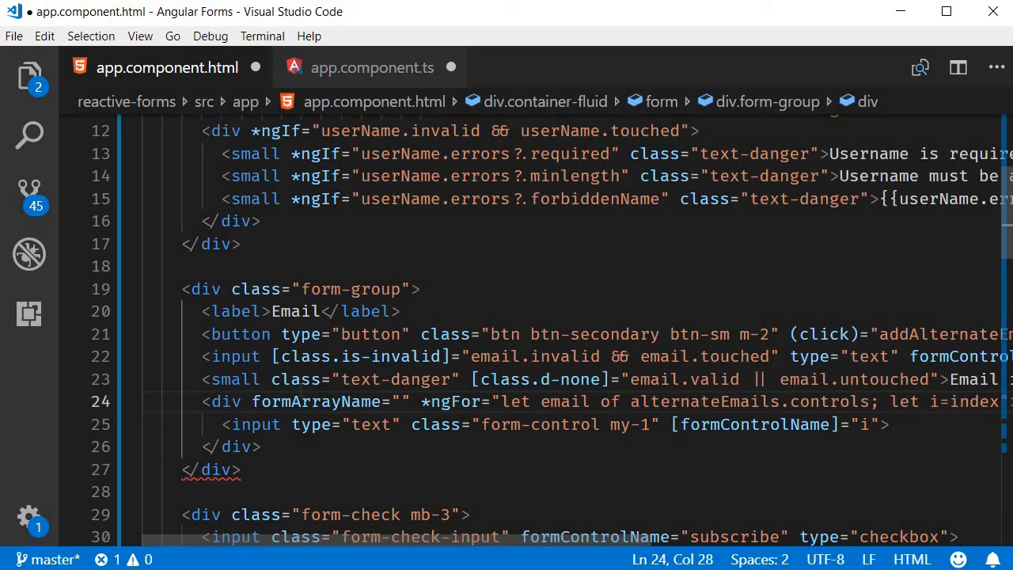
text(alternateEmails)
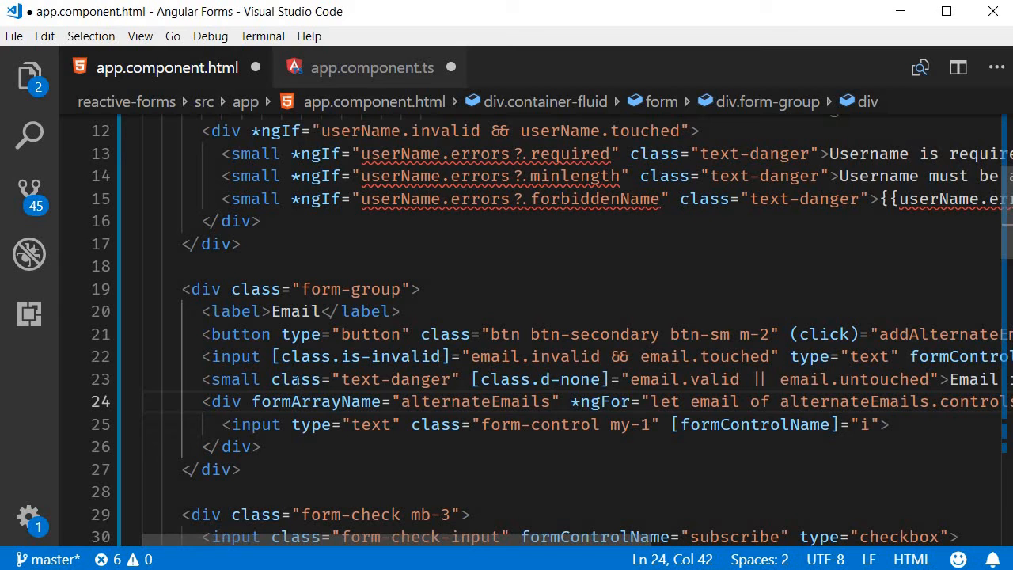
mouse_move(348, 76)
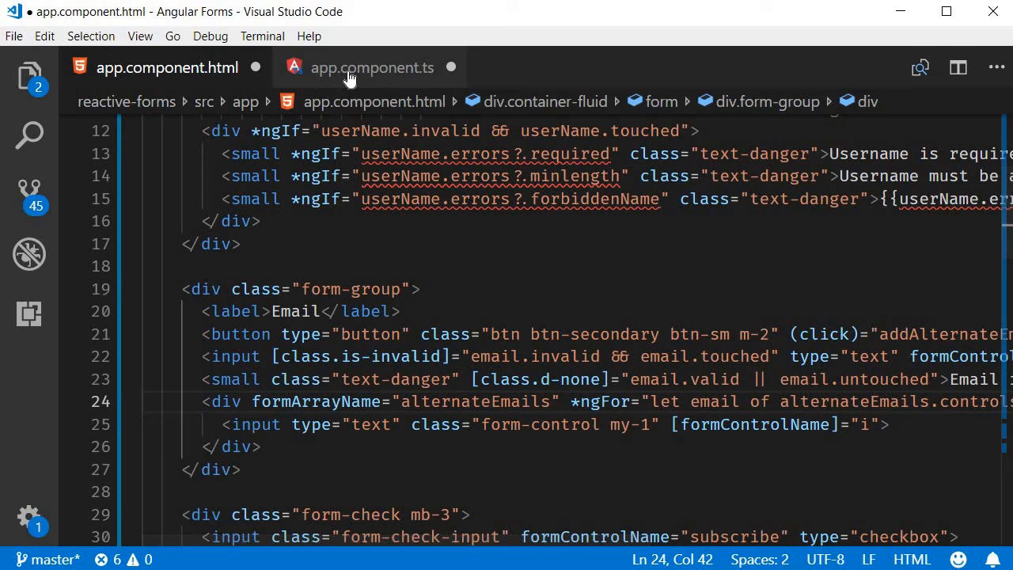
click(371, 67)
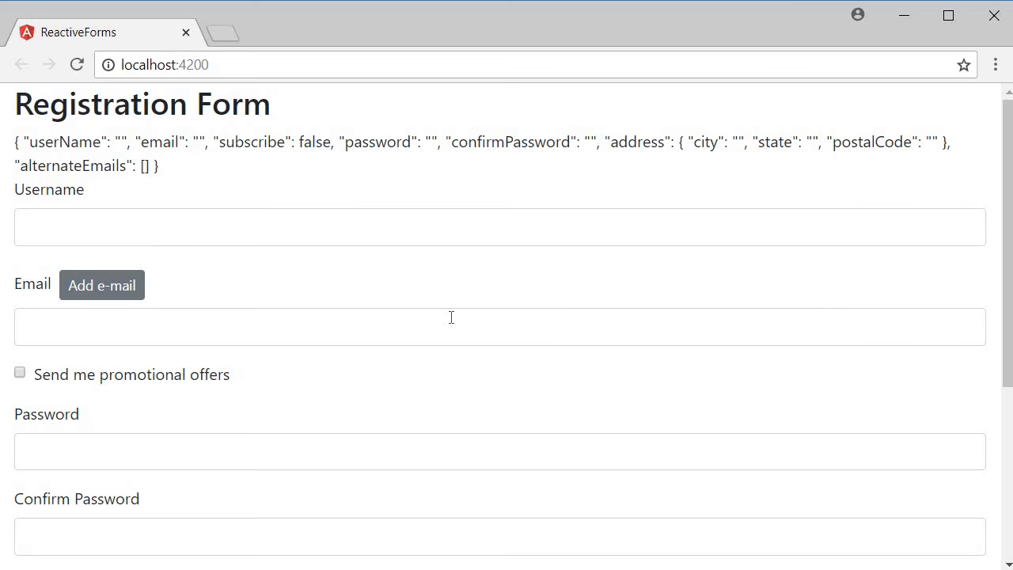
mouse_move(309, 288)
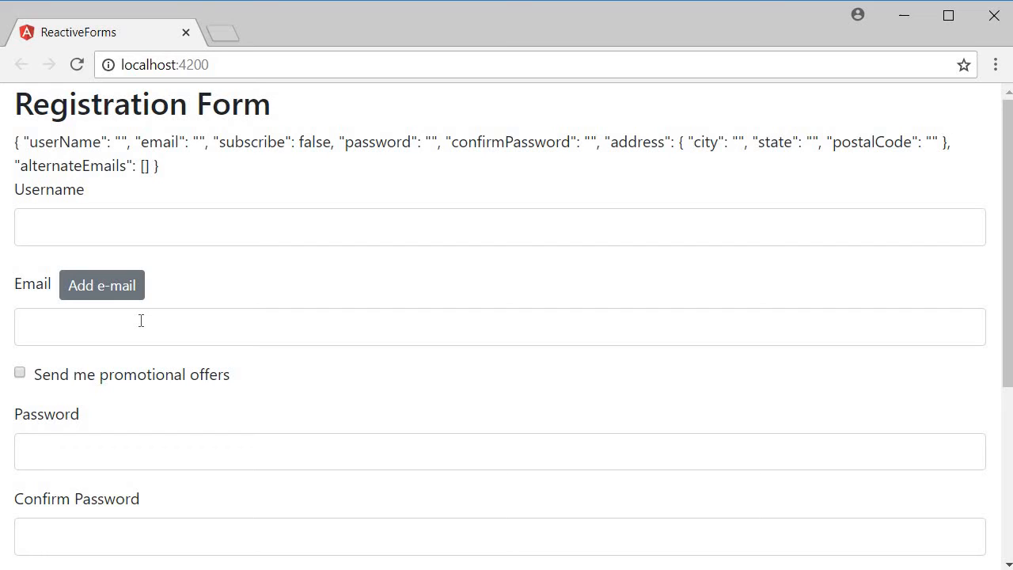
mouse_move(137, 311)
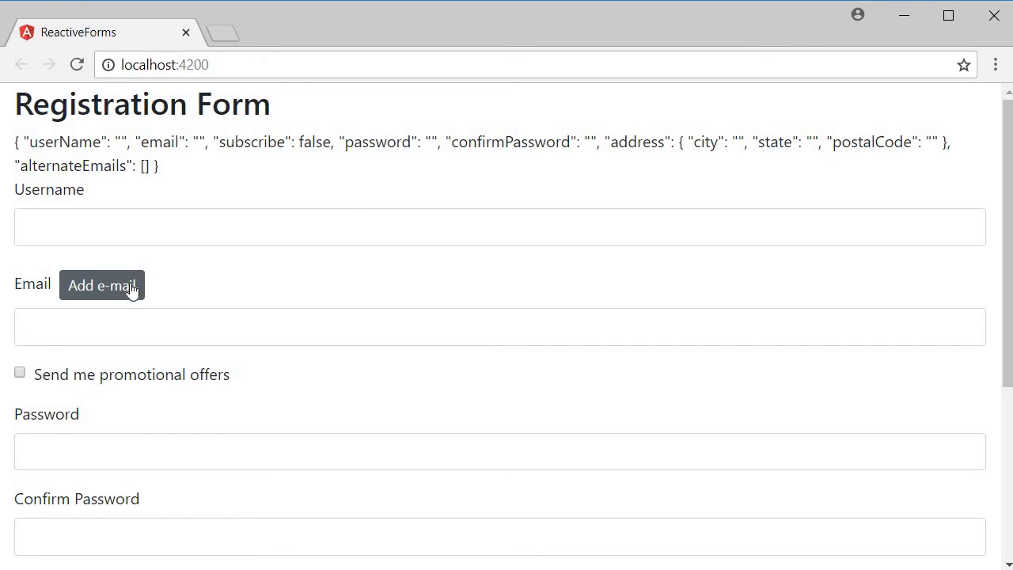
Add three extra email fields, fill them with asd, xcv and cvb, and check the alternateEmails readout.
click(102, 285)
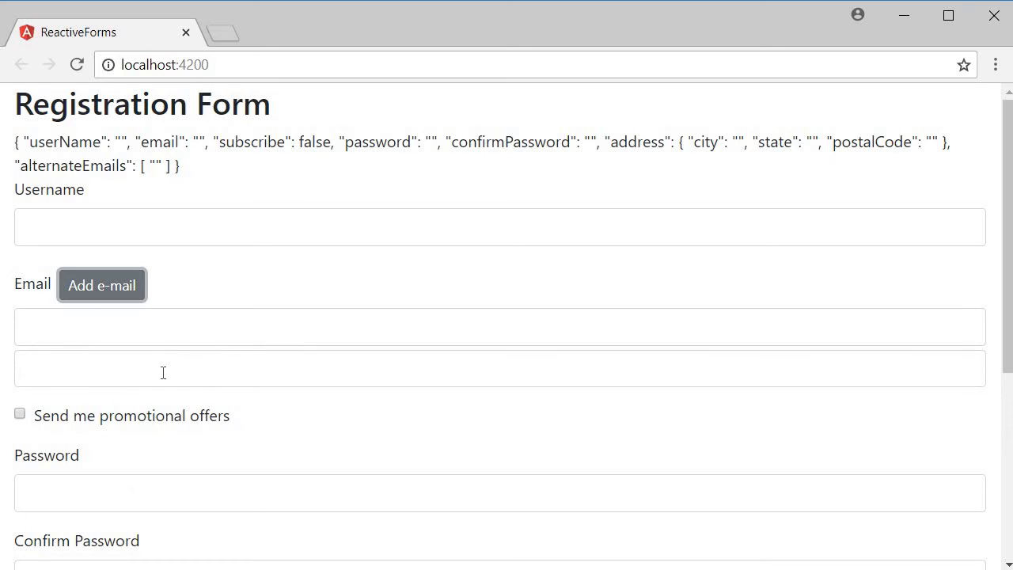
mouse_move(141, 291)
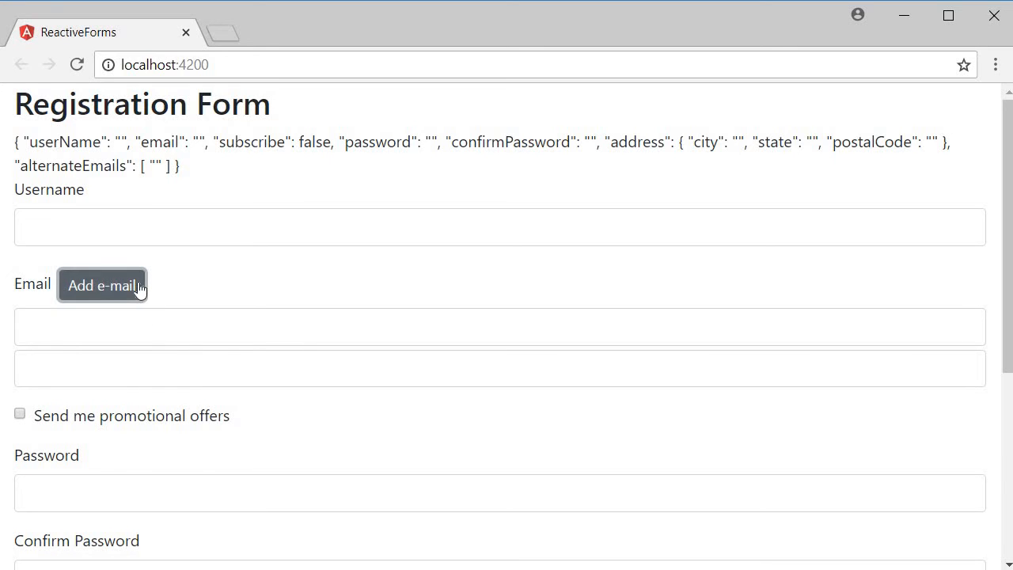
click(102, 285)
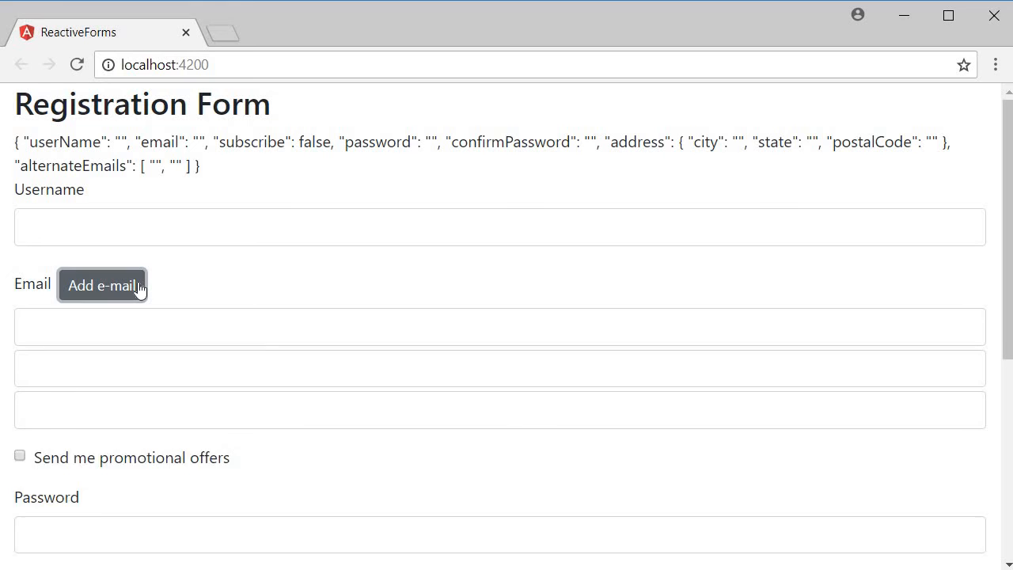
click(101, 285)
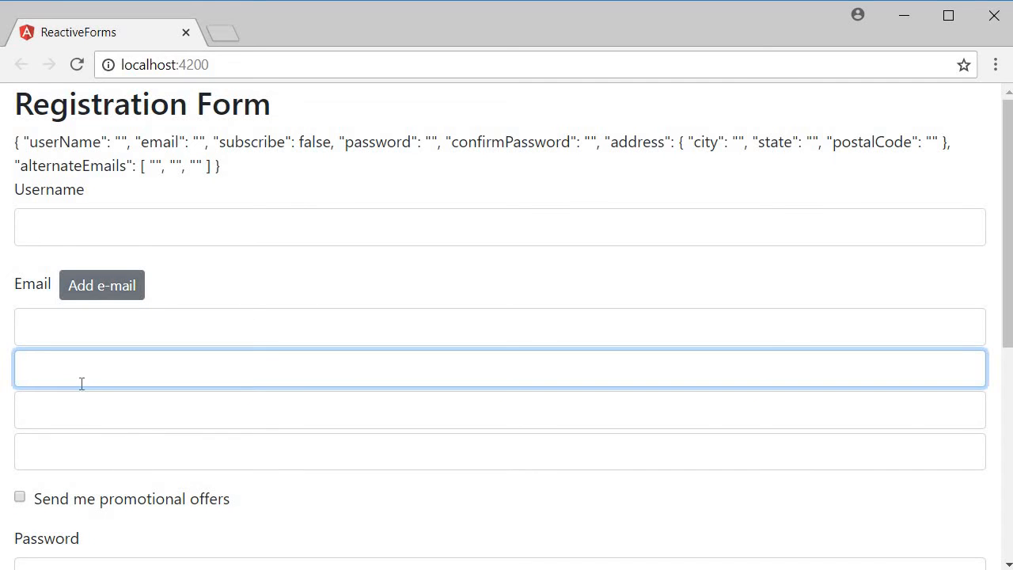
text(xcv)
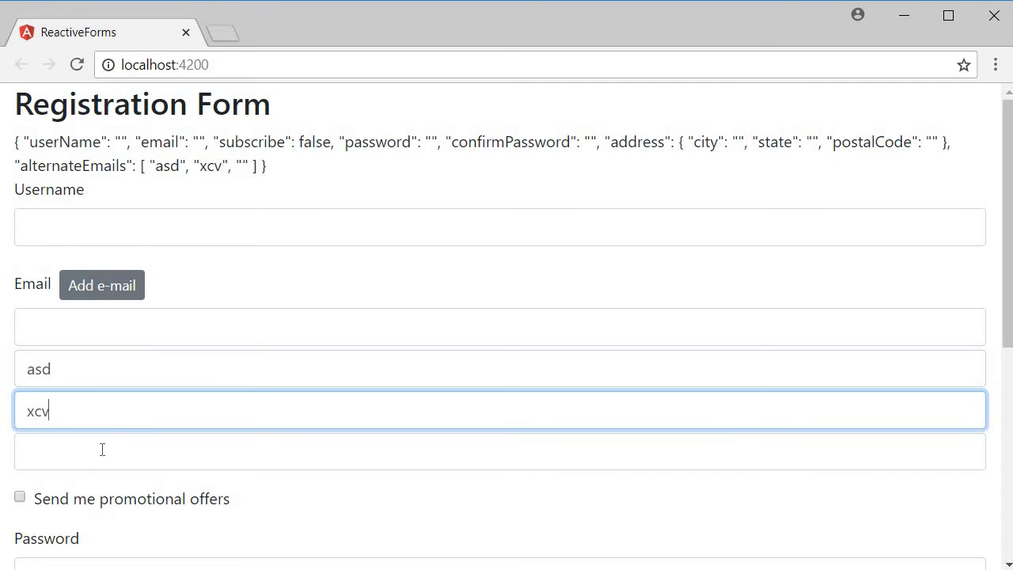
text(cvb)
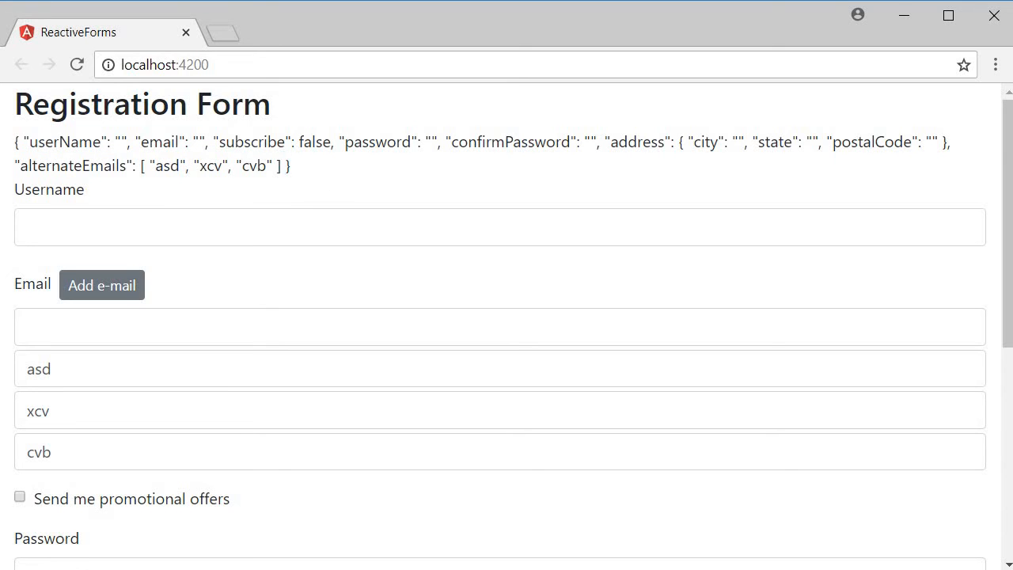
mouse_move(347, 166)
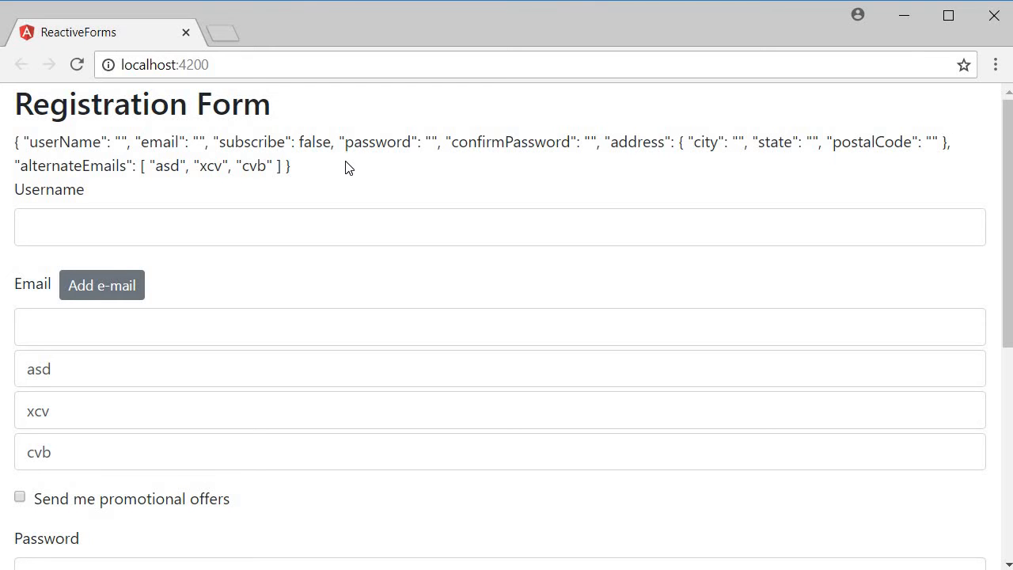
scroll(down, 3)
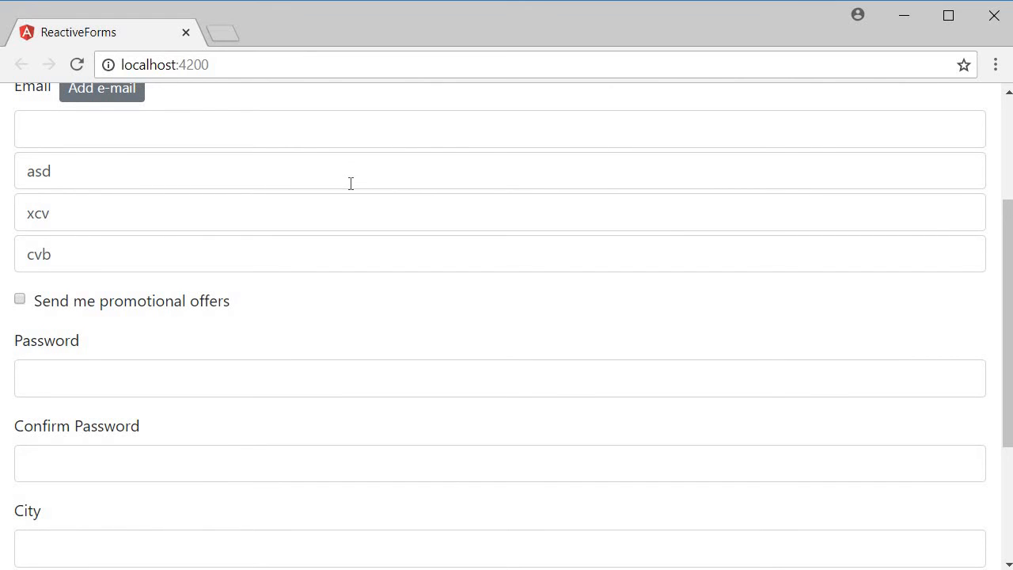
mouse_move(354, 240)
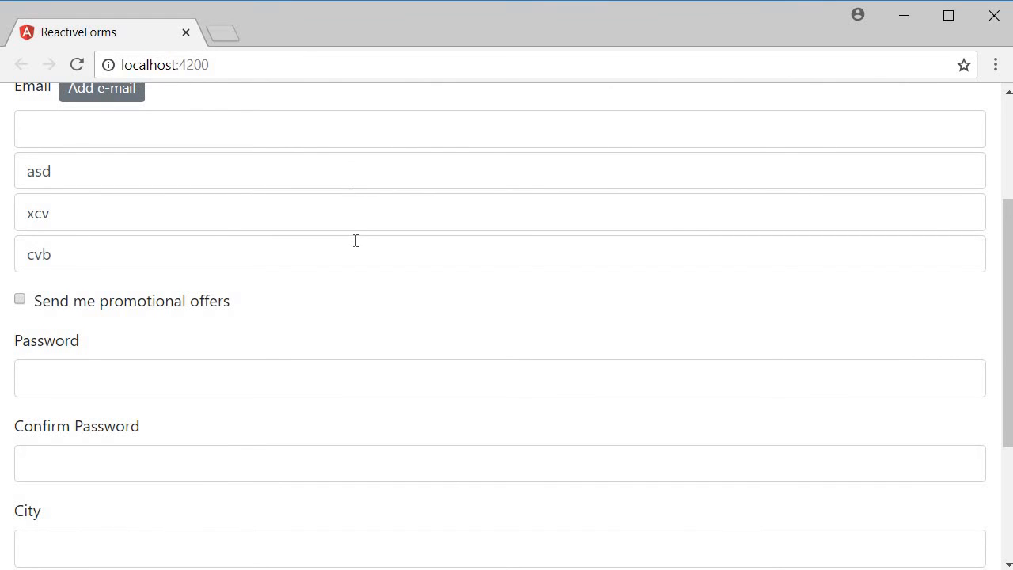
scroll(up, 3)
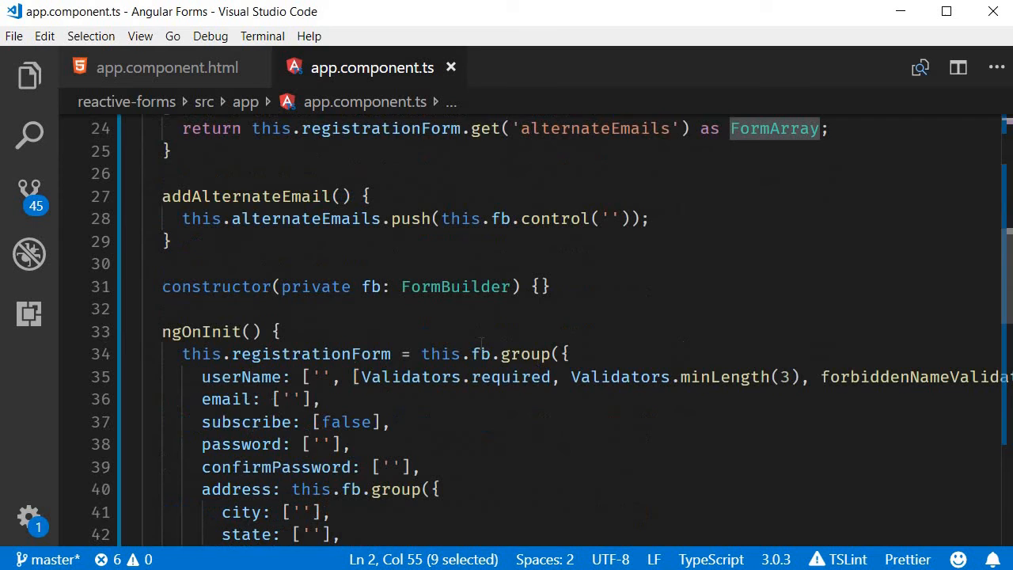
Scroll through app.component.ts and return to the app.component.html template.
scroll(down, 3)
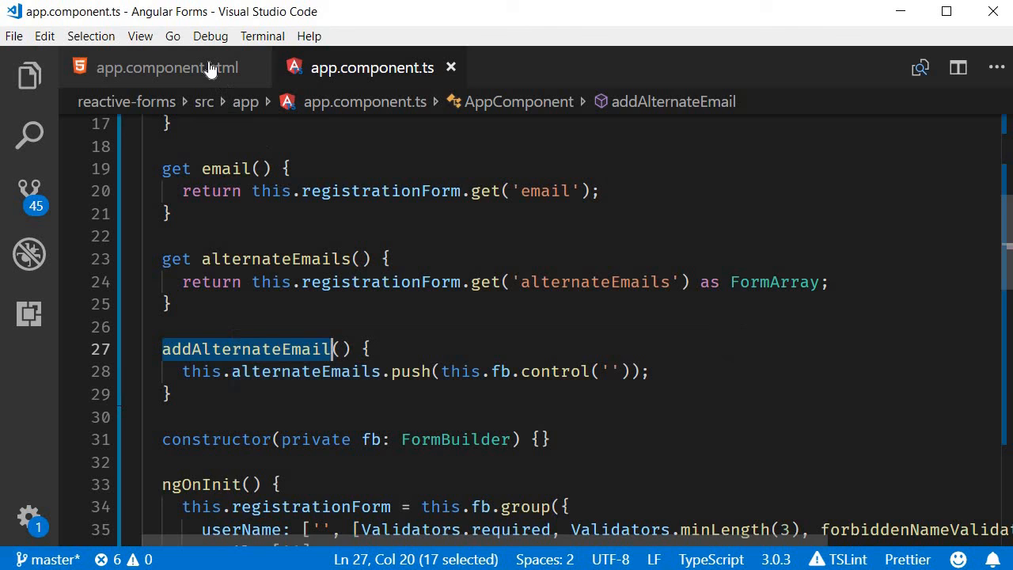
click(167, 66)
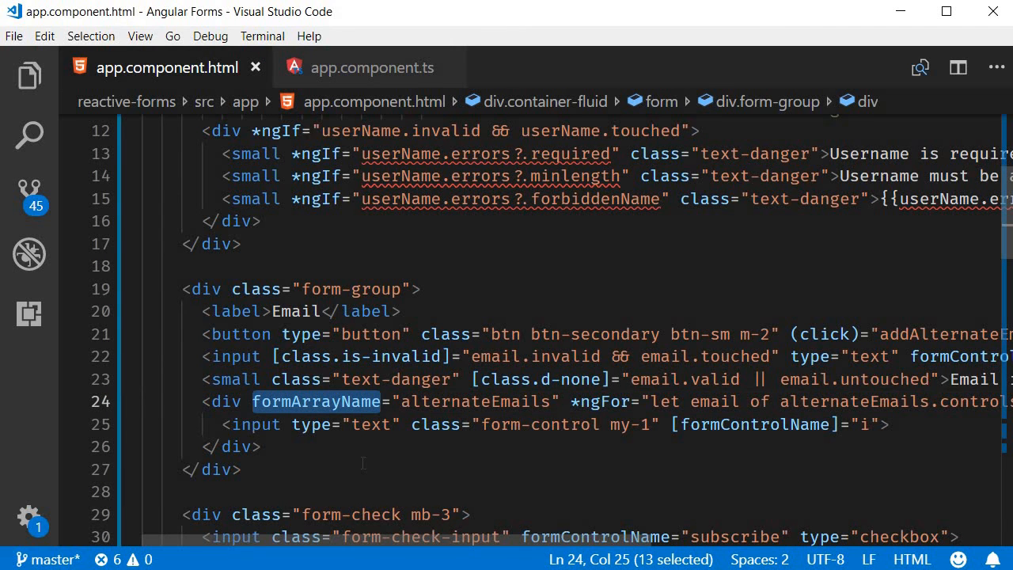